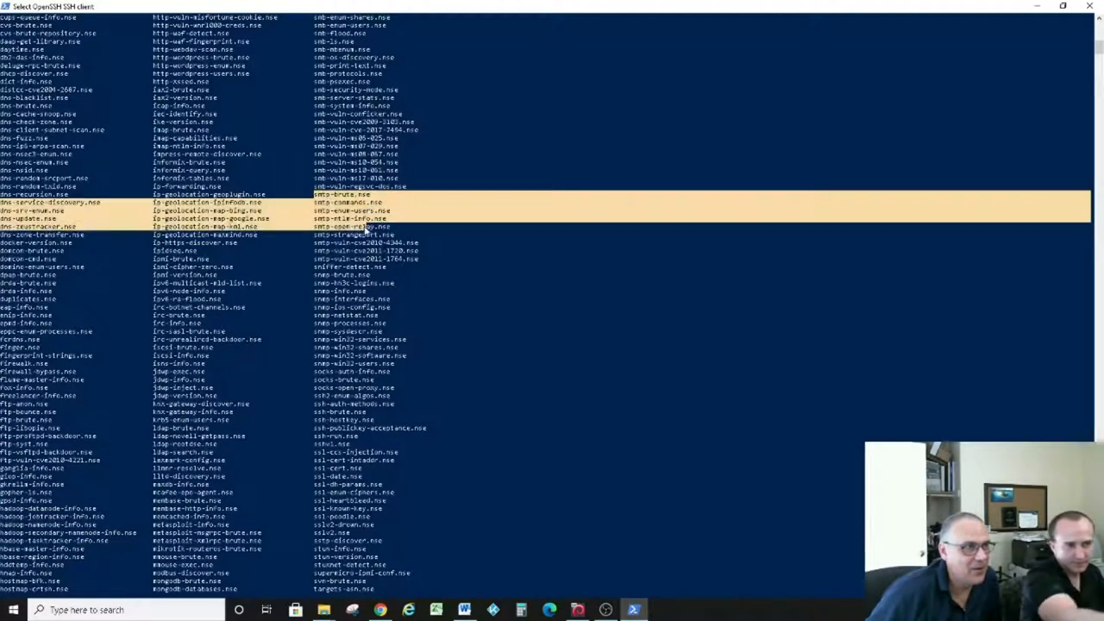
# - Scroll the nmap scripts list before starting the smtp* script scan of 212.102.45.13
pyautogui.scroll(-3)
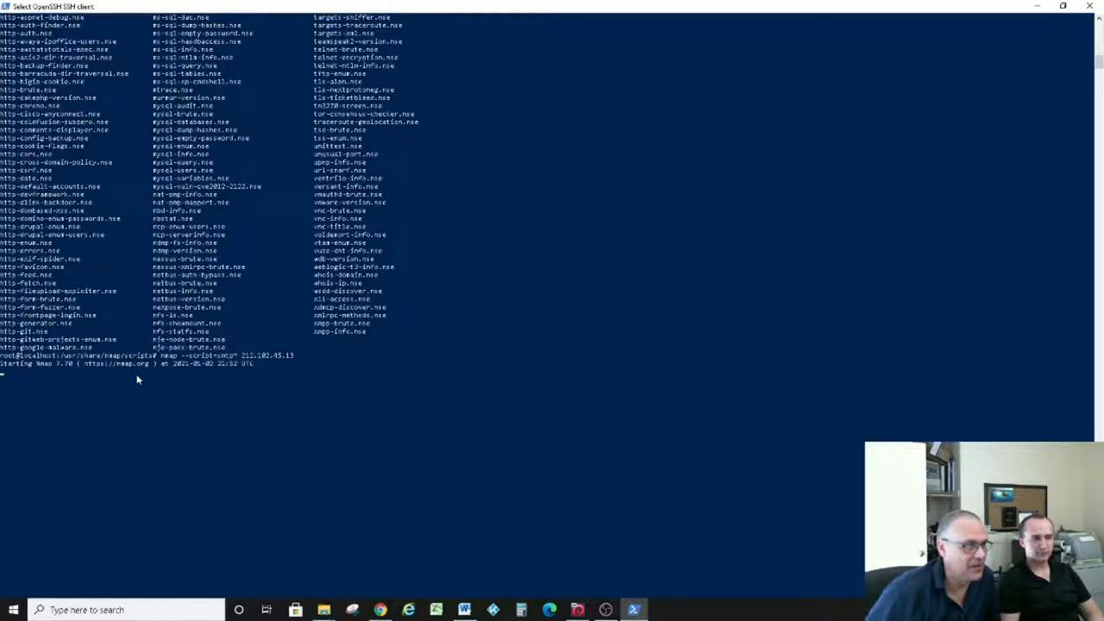
pyautogui.moveTo(187, 377)
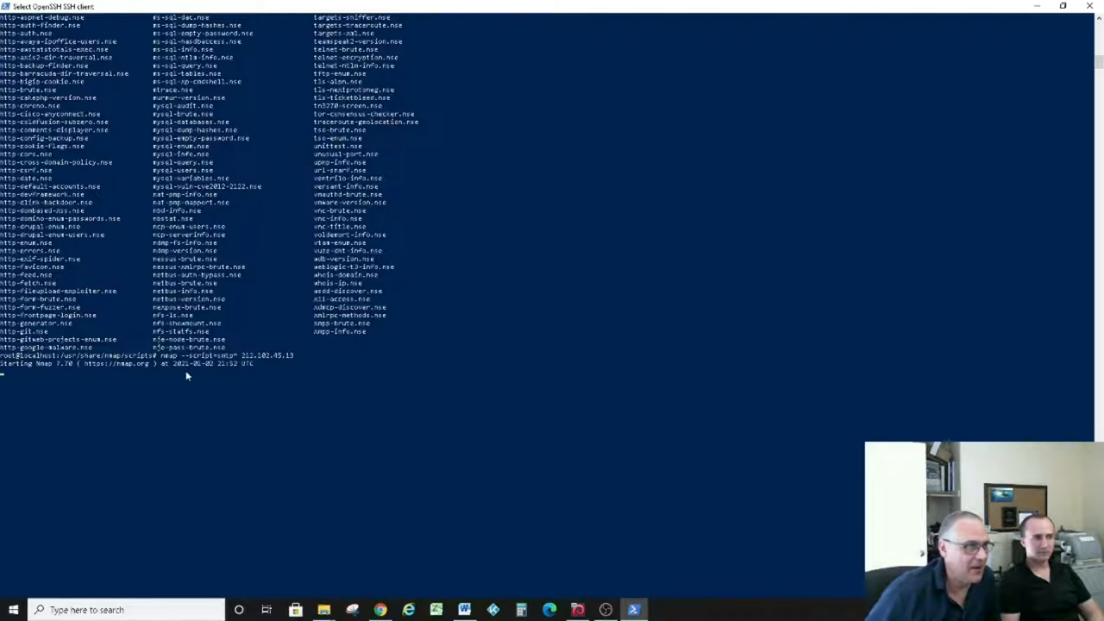
pyautogui.moveTo(296, 364)
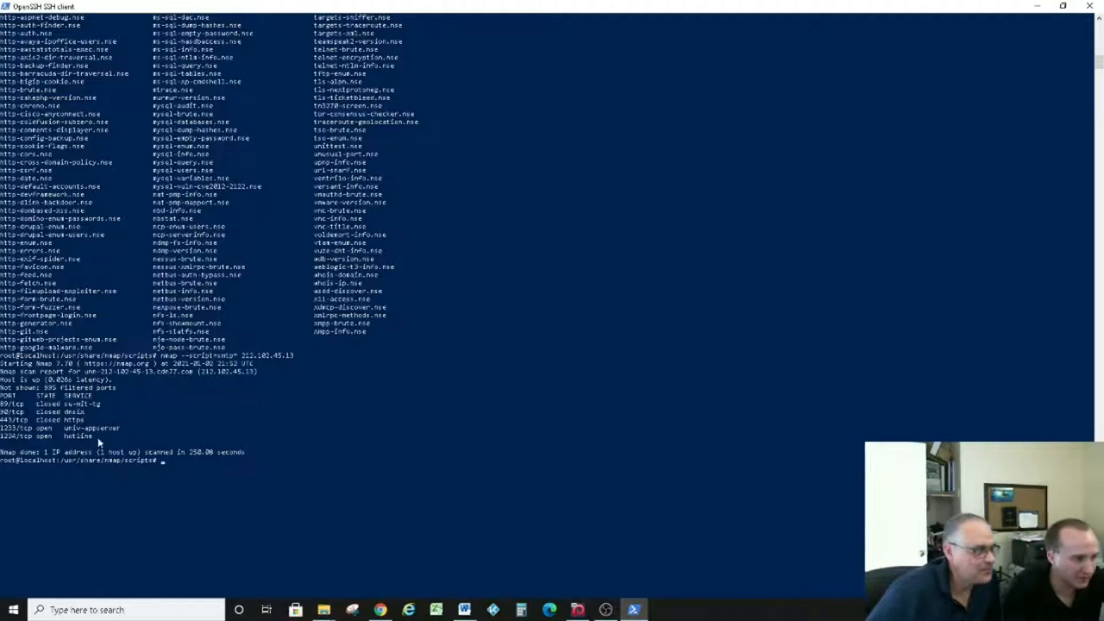
pyautogui.moveTo(91, 404)
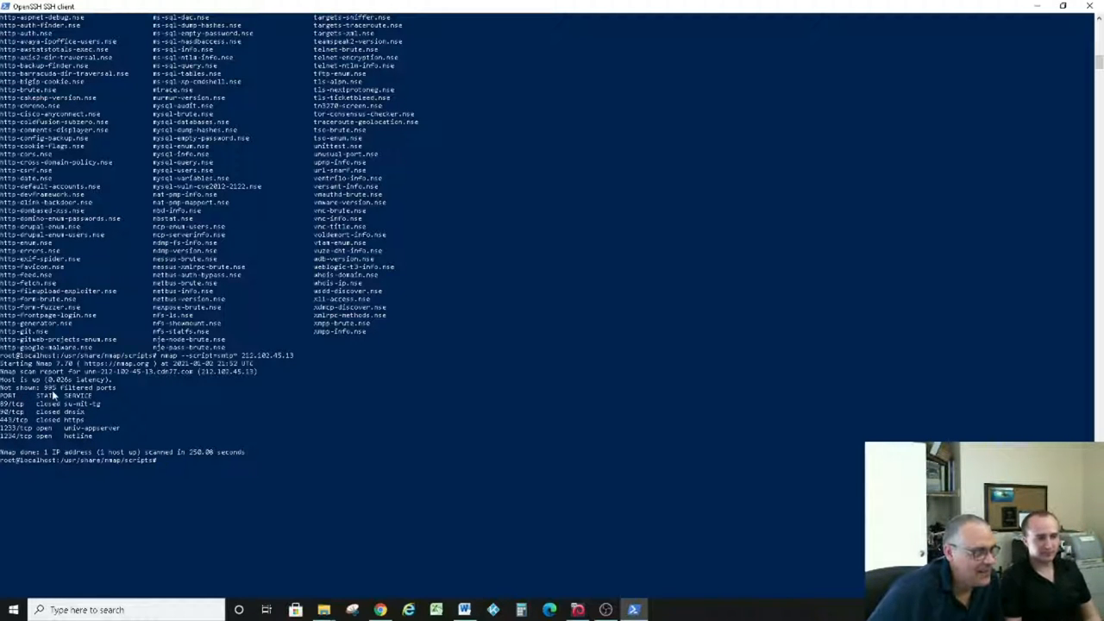
pyautogui.moveTo(192, 476)
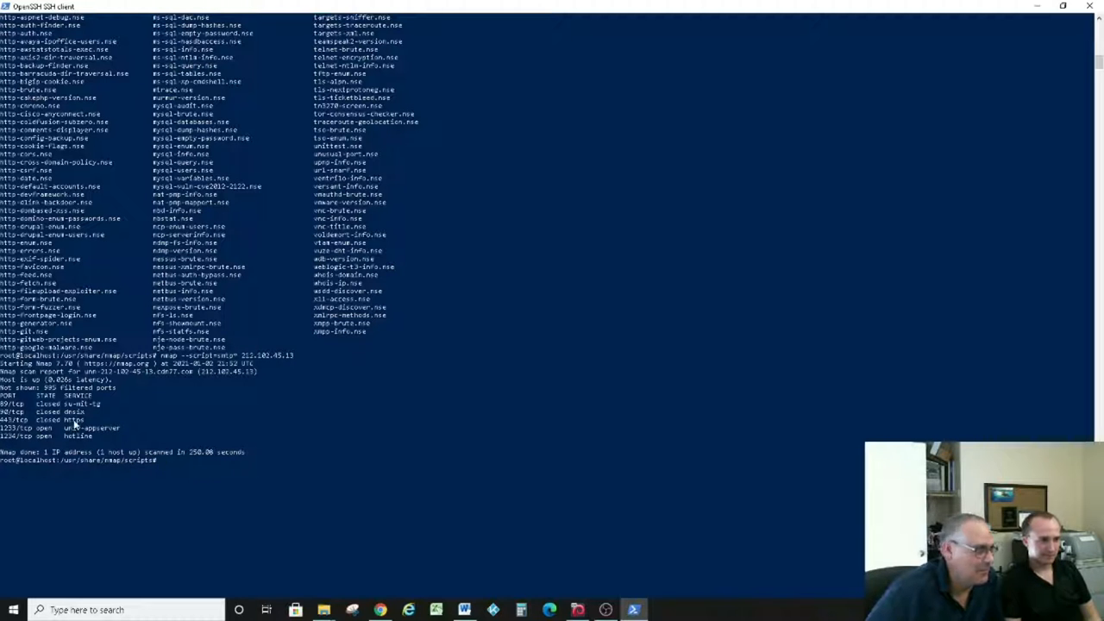
pyautogui.moveTo(105, 444)
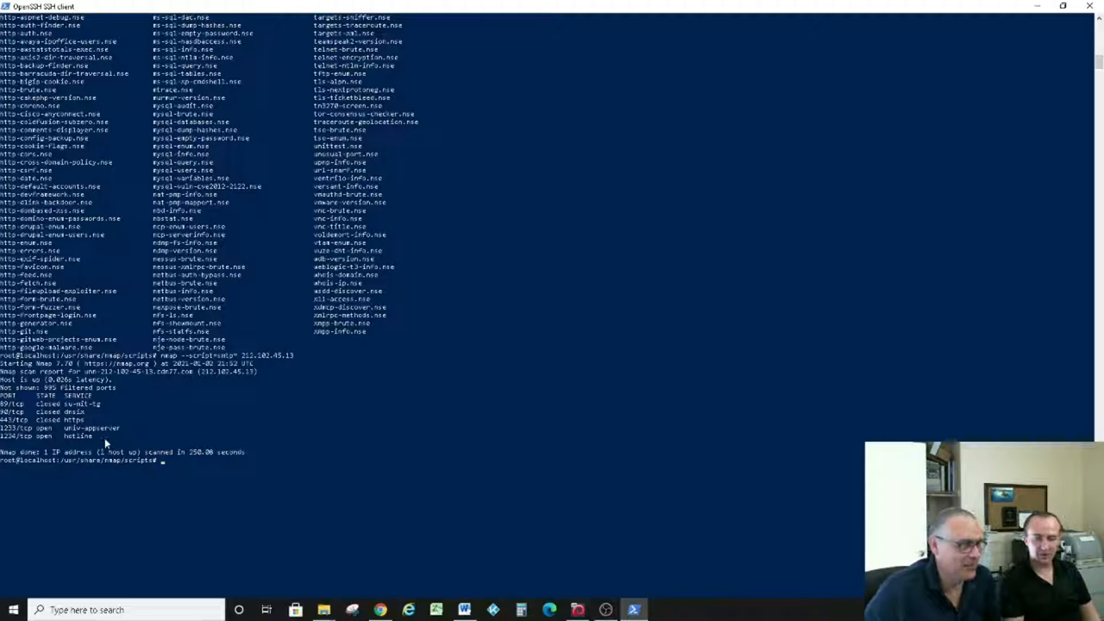
pyautogui.moveTo(264, 396)
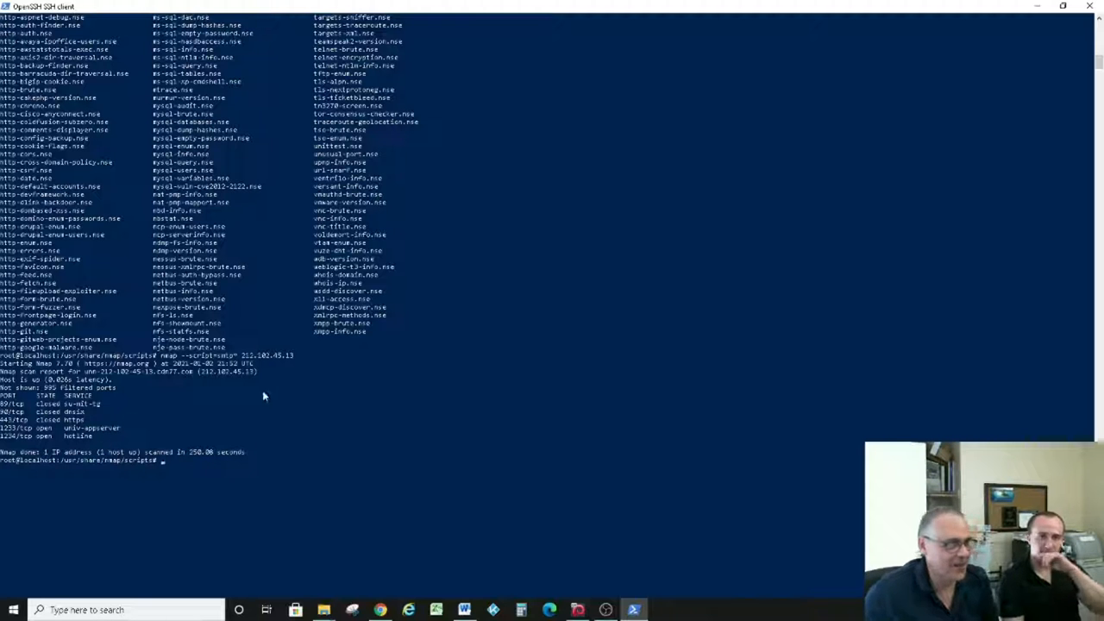
# - After the scan shows ports 1233 and 1234 open, switch to the Virtual Box folder
pyautogui.press('alt+tab')
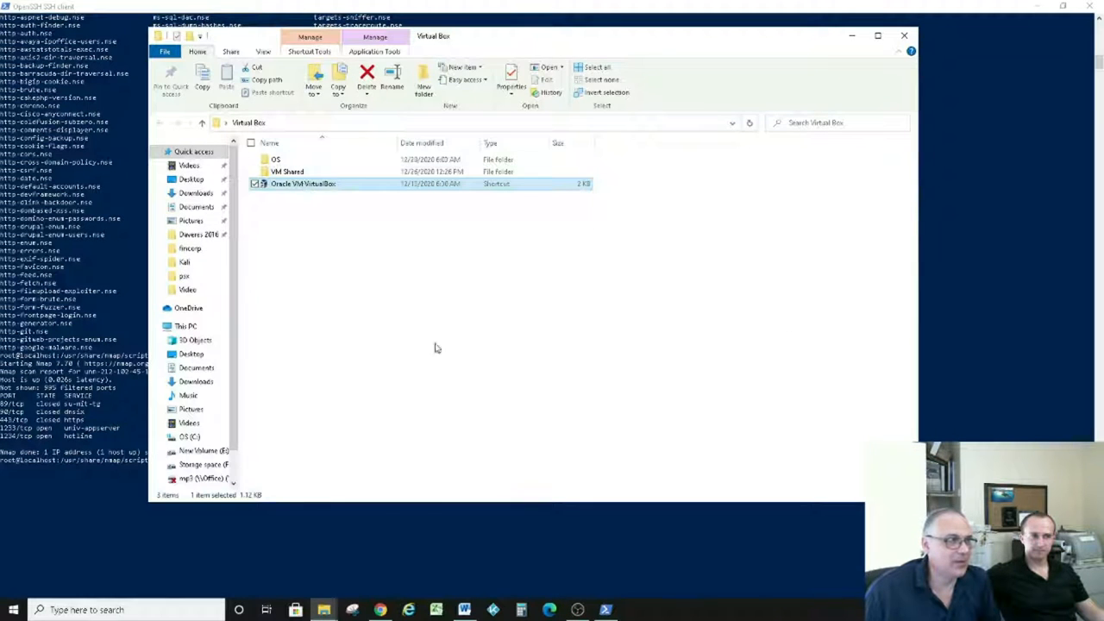
# - Launch the Oracle VM VirtualBox shortcut from the Virtual Box folder
pyautogui.doubleClick(302, 183)
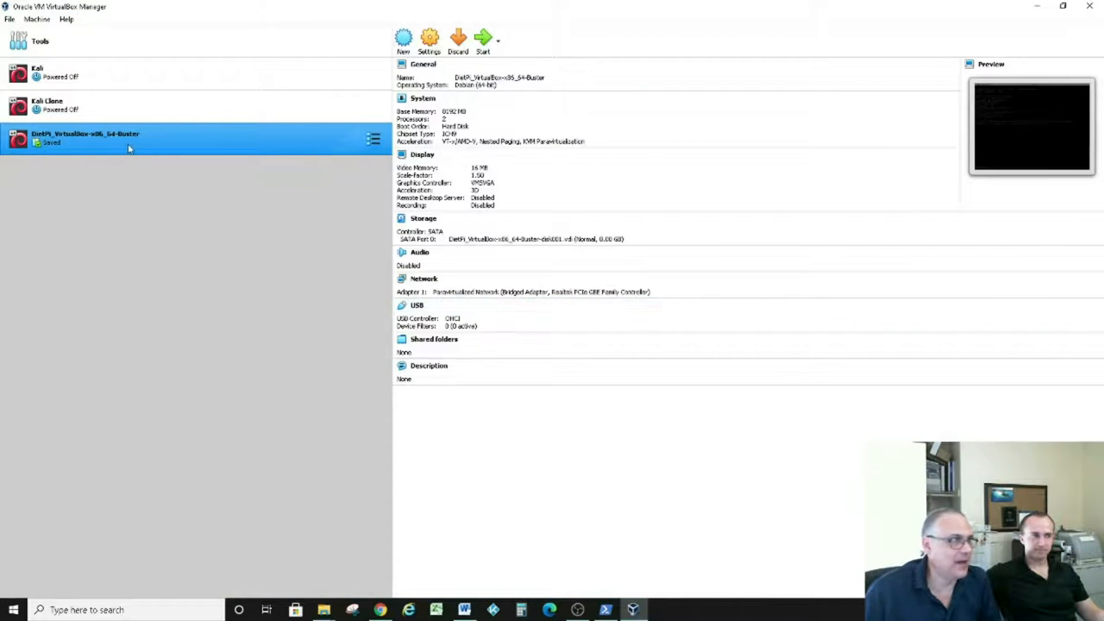
pyautogui.moveTo(128, 143)
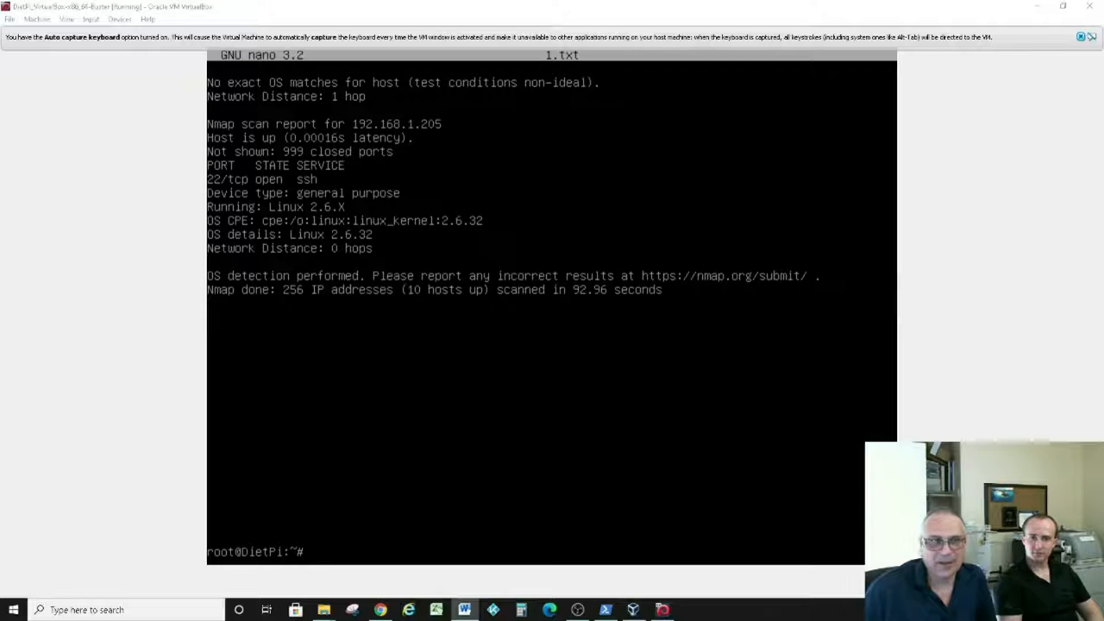
pyautogui.moveTo(447, 382)
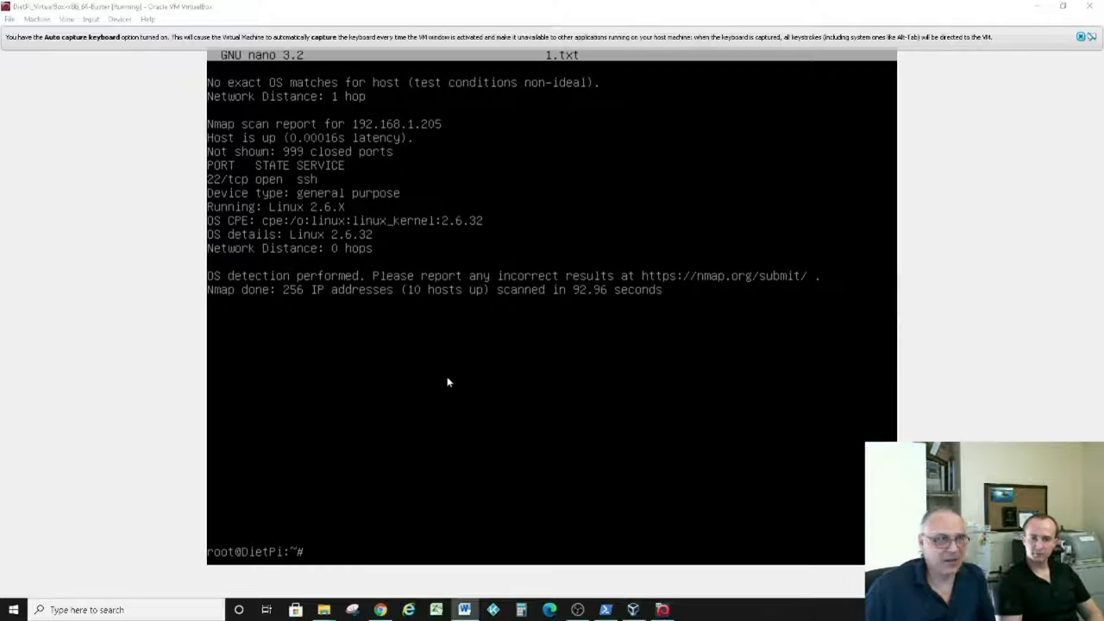
pyautogui.moveTo(339, 398)
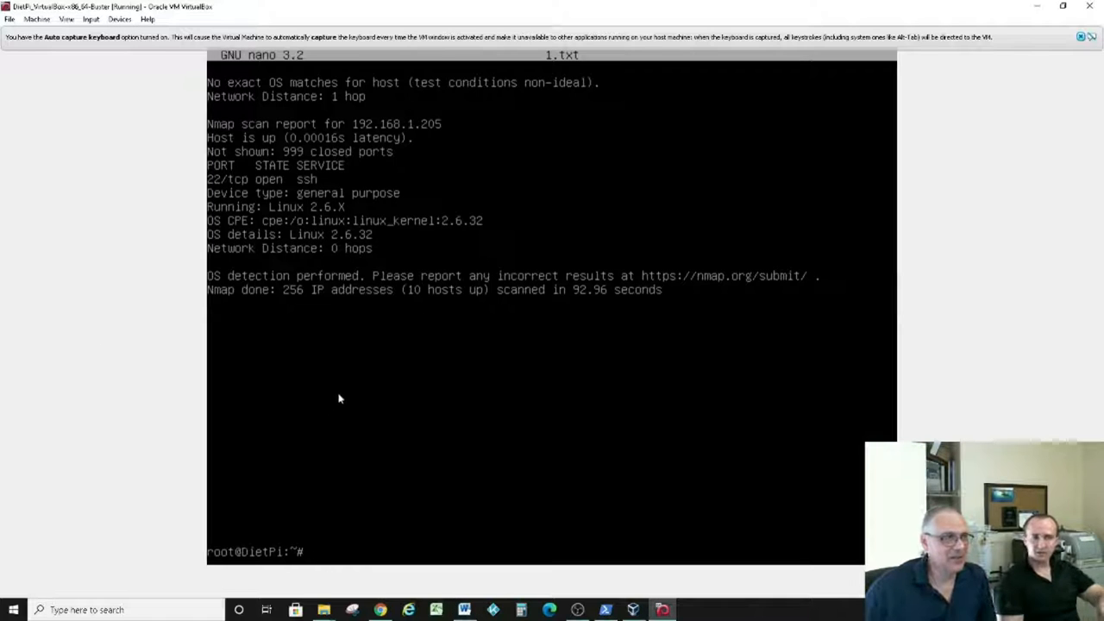
pyautogui.click(90, 19)
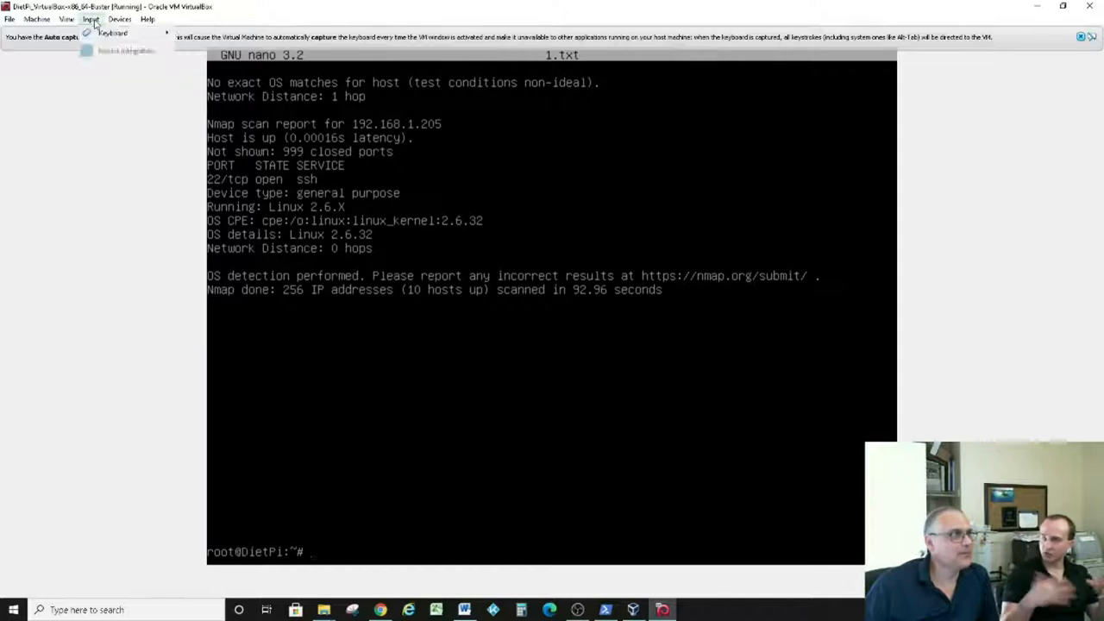
pyautogui.click(120, 19)
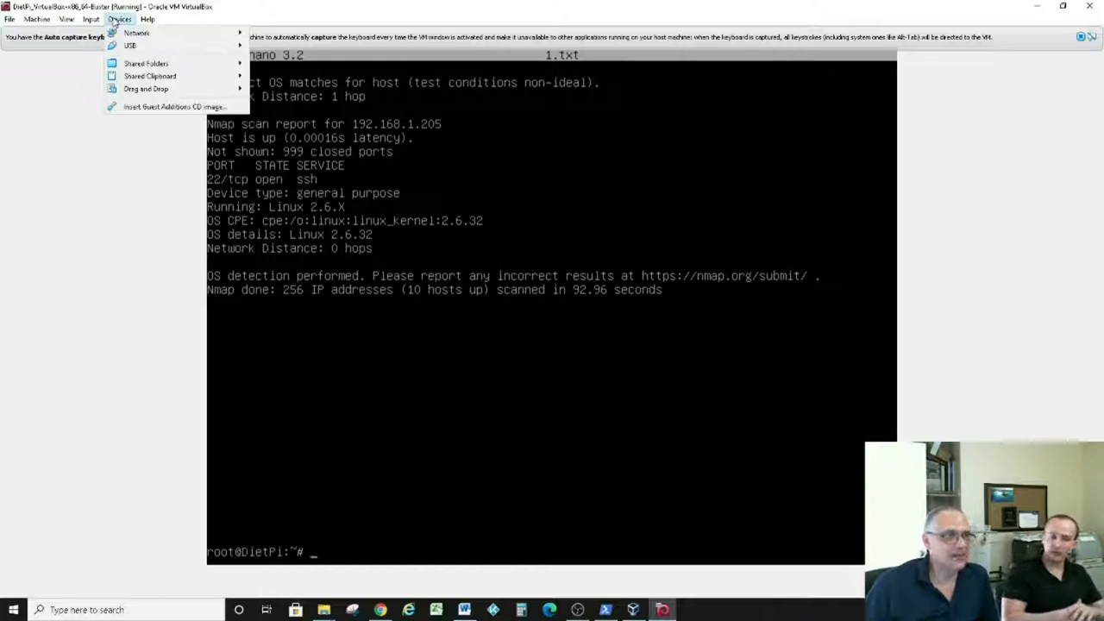
pyautogui.click(91, 19)
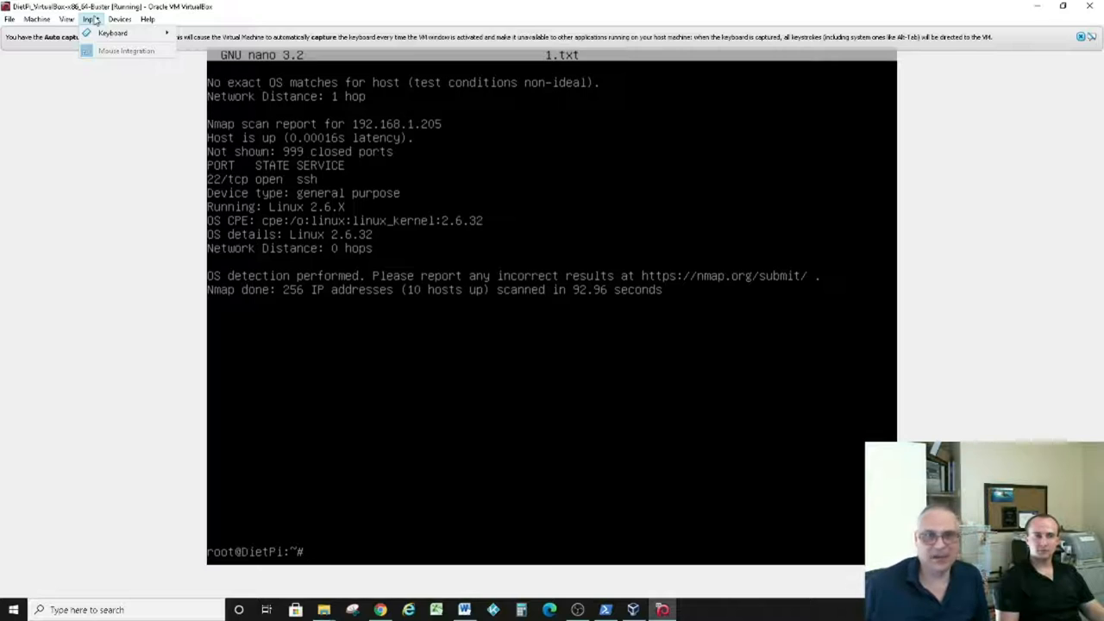
pyautogui.click(120, 19)
pyautogui.write('nmap')
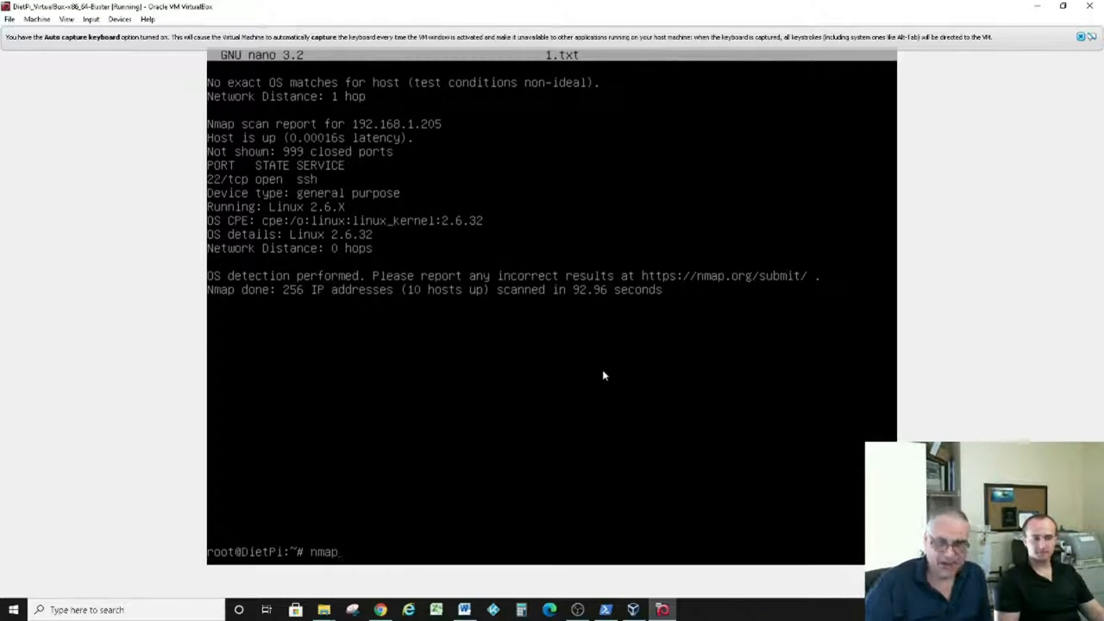
# - Start nmap -sT -O on the /24 subnet in DietPi, saving output to 1.txt
pyautogui.write('-s')
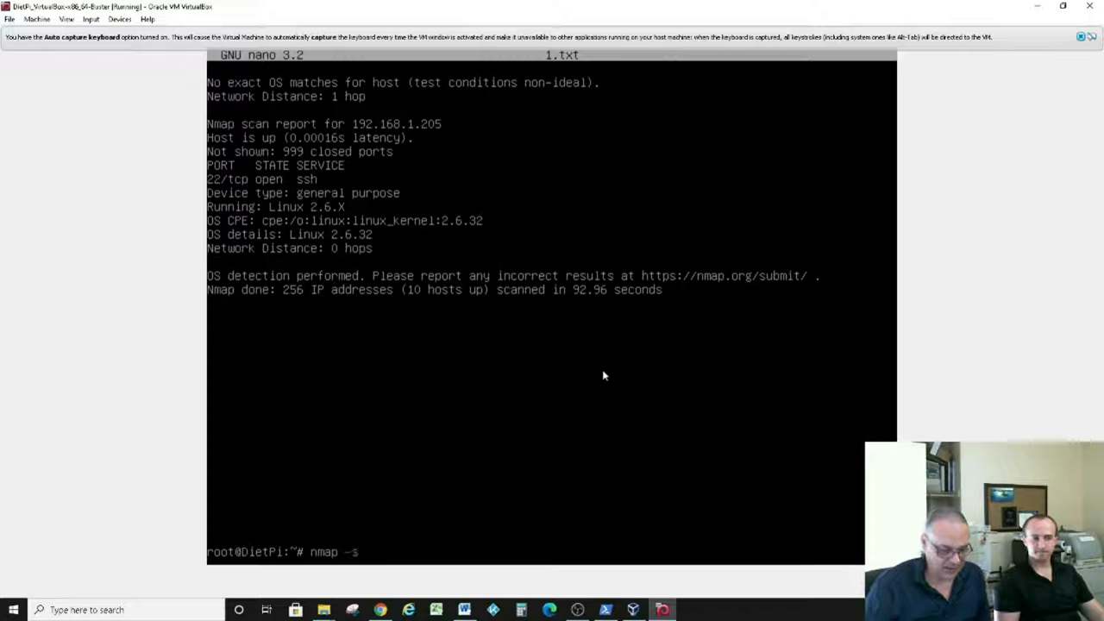
pyautogui.write('T -')
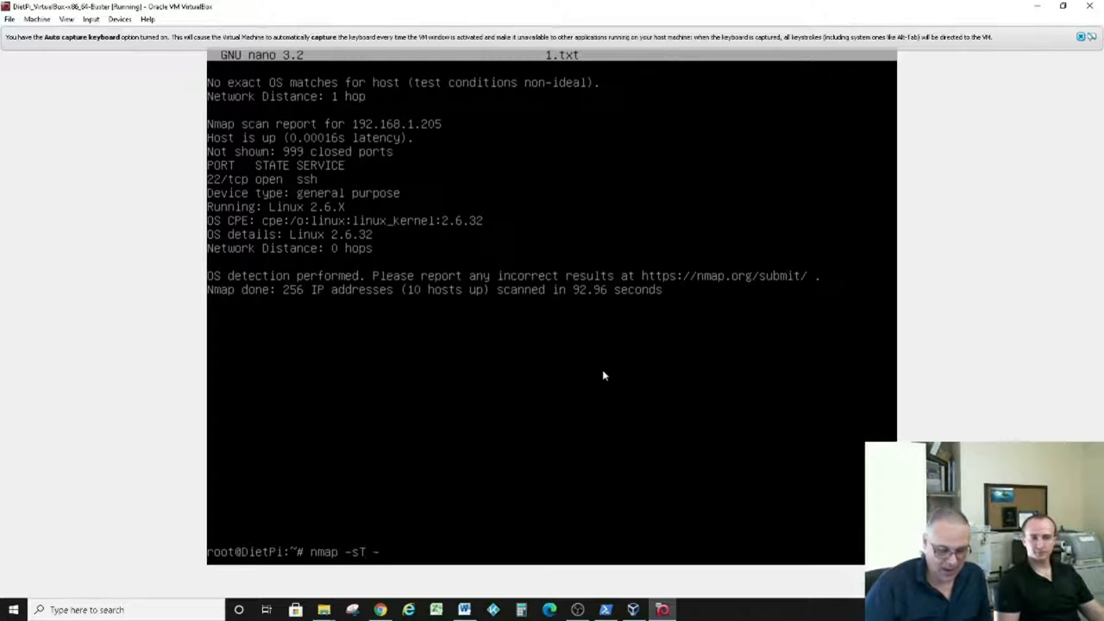
pyautogui.write('O')
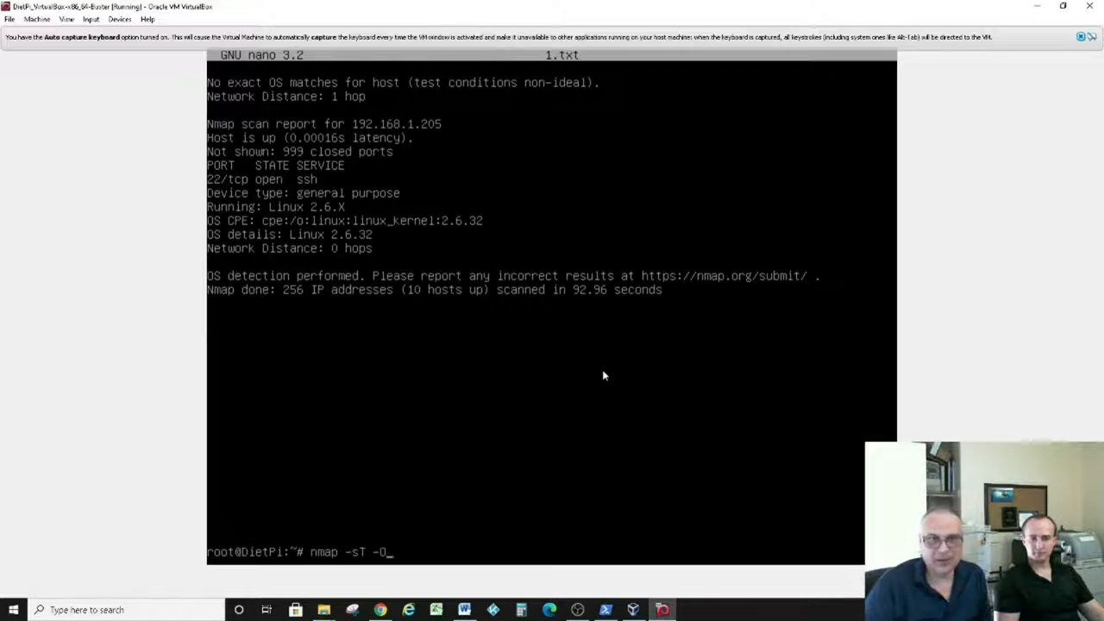
pyautogui.write('192')
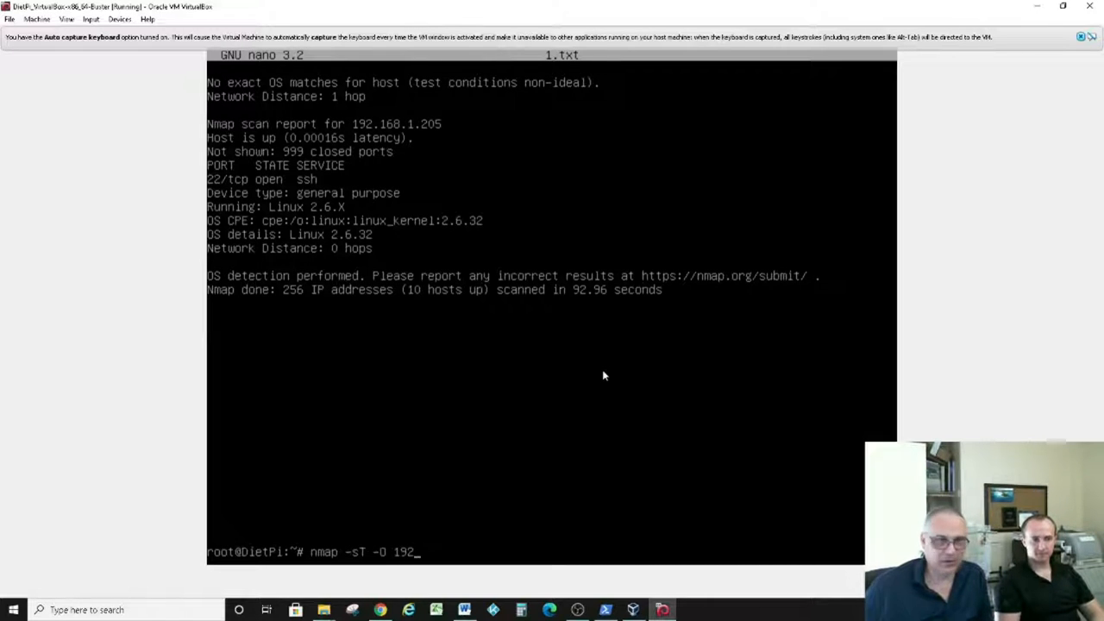
pyautogui.write('.168.41')
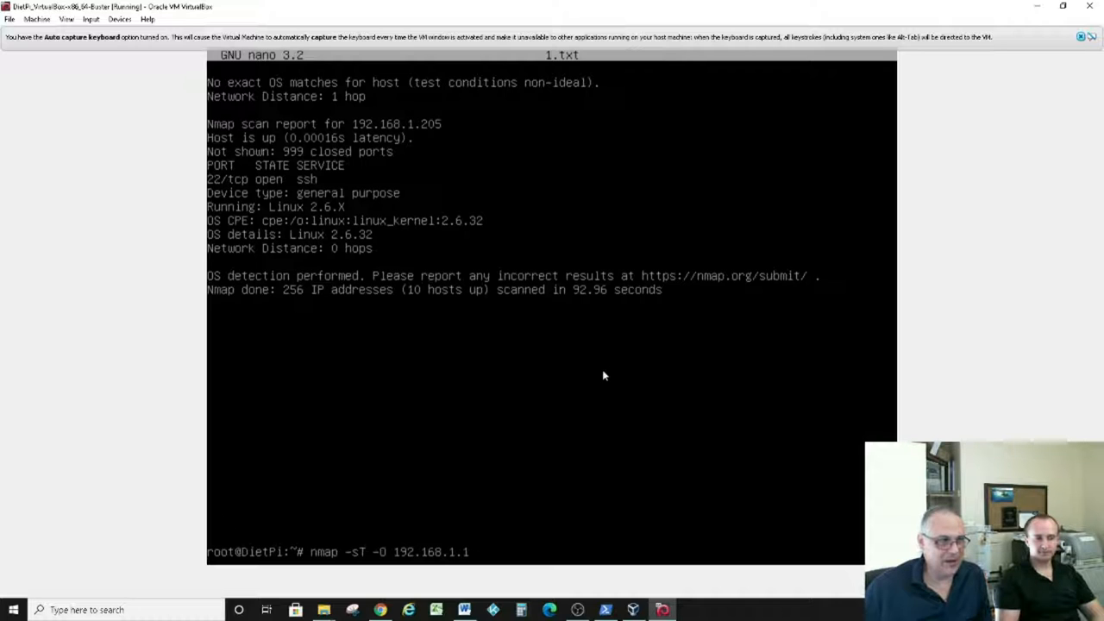
pyautogui.write('/2')
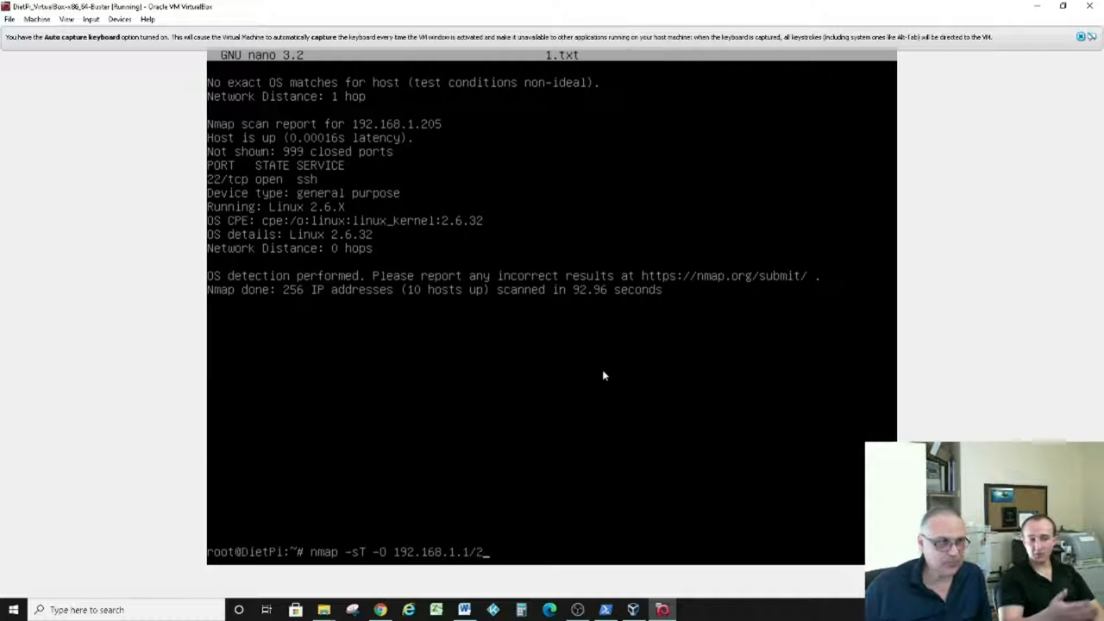
pyautogui.write('4 >')
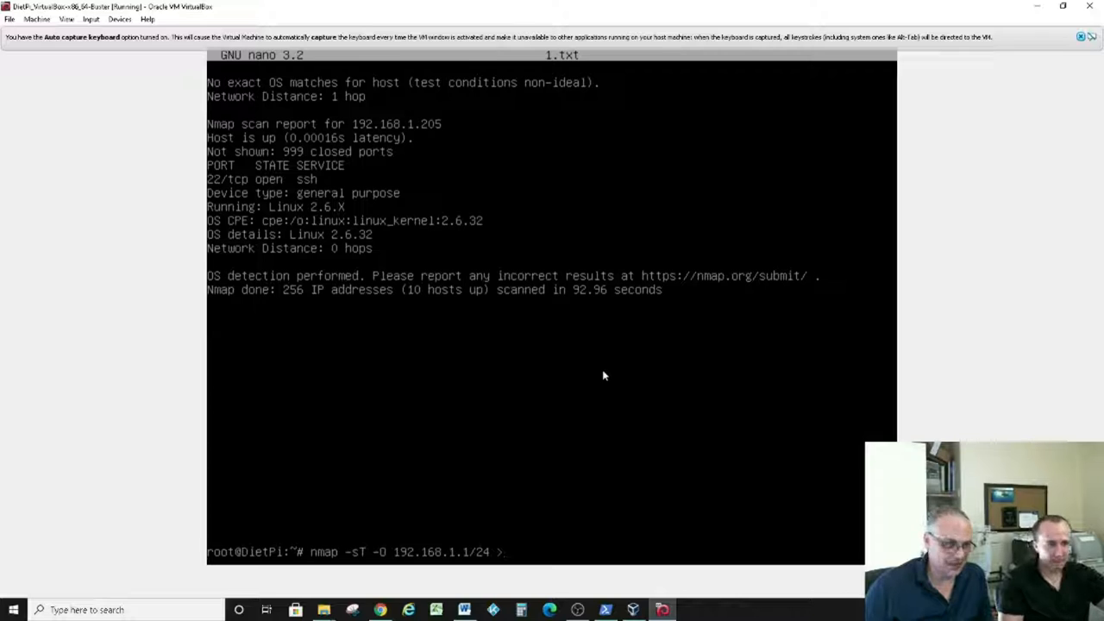
pyautogui.write('1.txt')
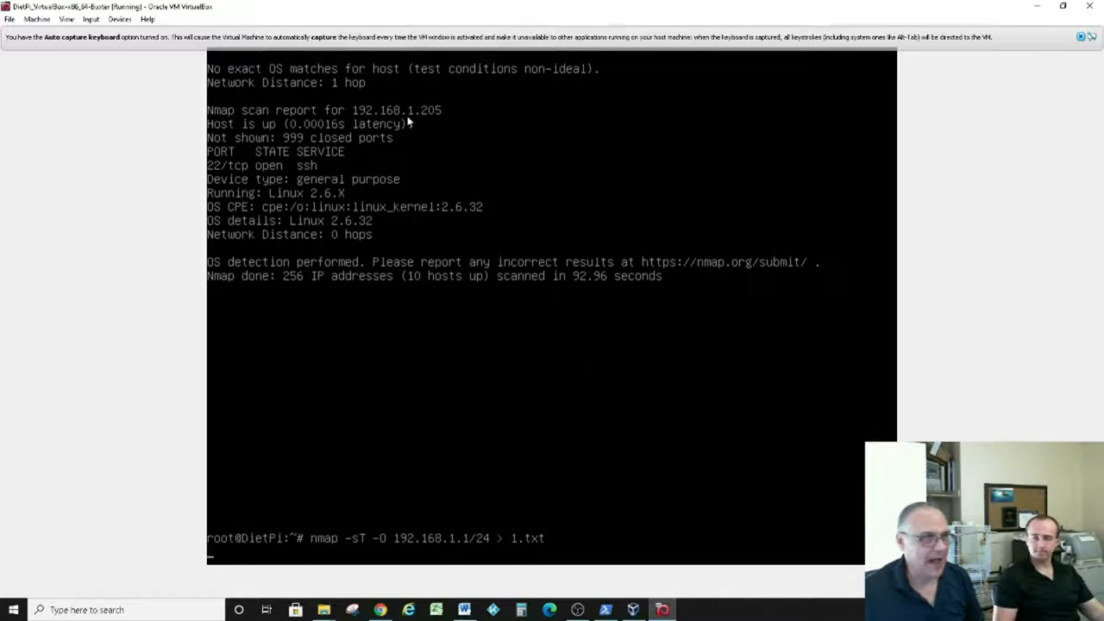
pyautogui.moveTo(448, 595)
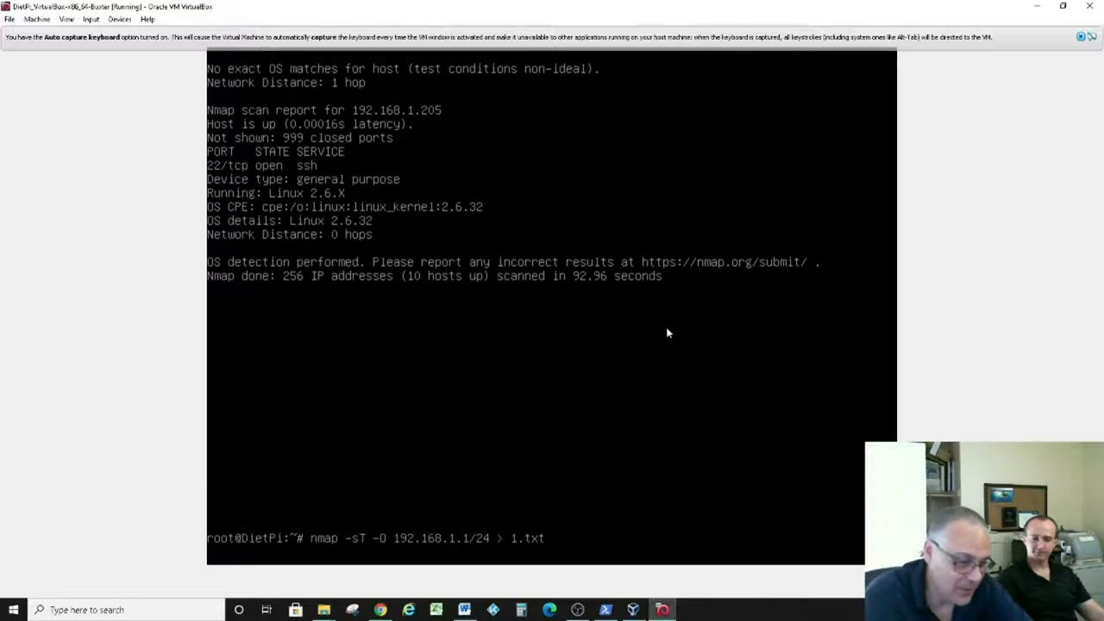
pyautogui.moveTo(691, 332)
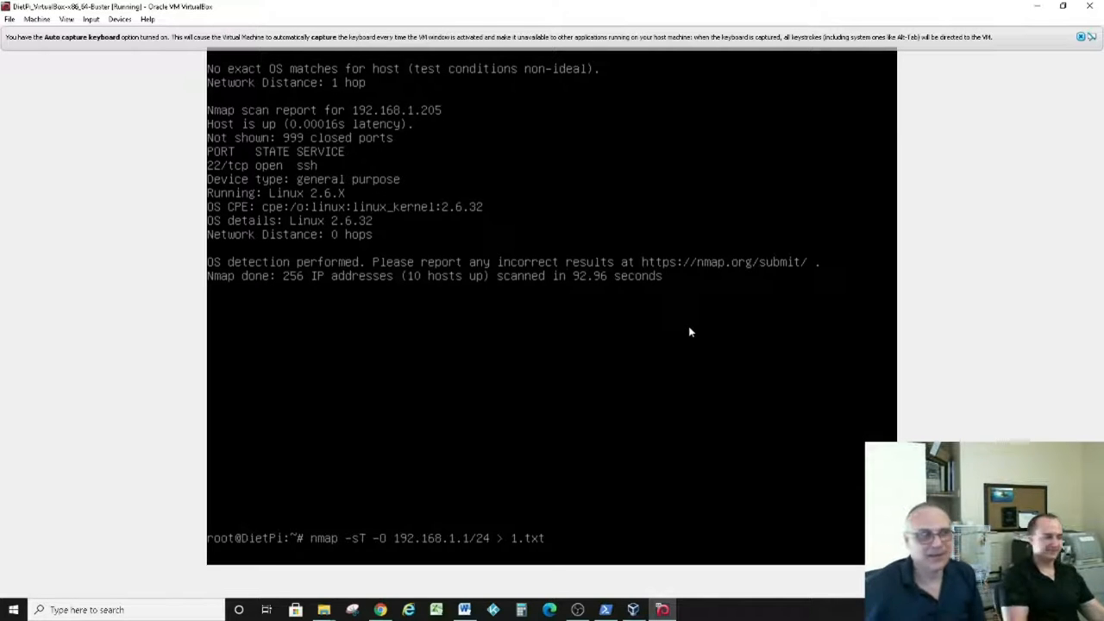
pyautogui.moveTo(503, 371)
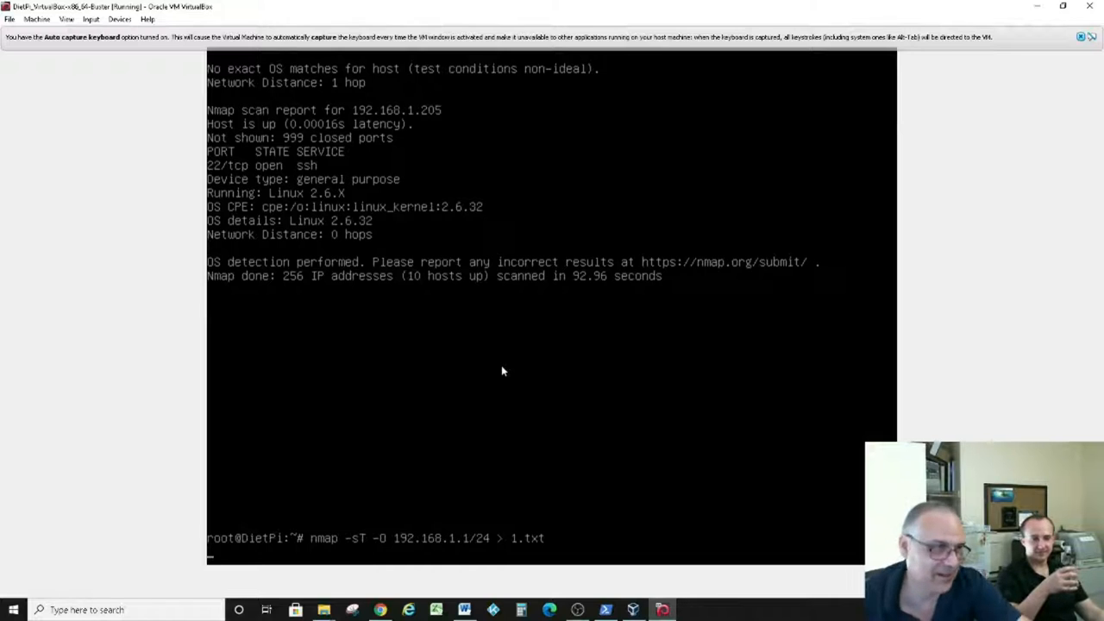
pyautogui.moveTo(493, 432)
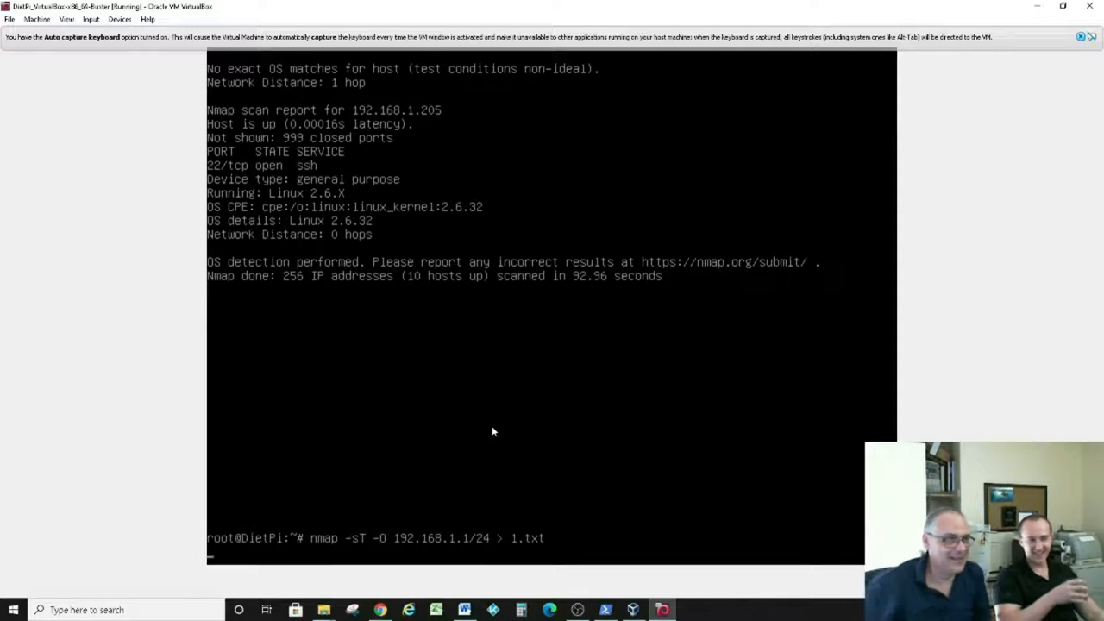
pyautogui.moveTo(581, 376)
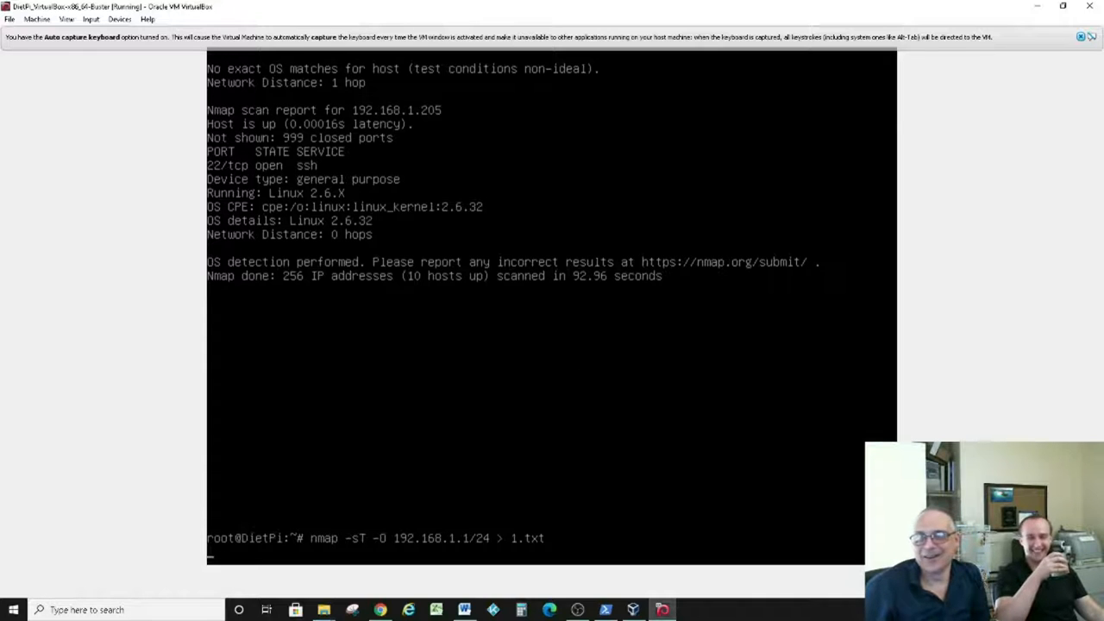
pyautogui.click(380, 610)
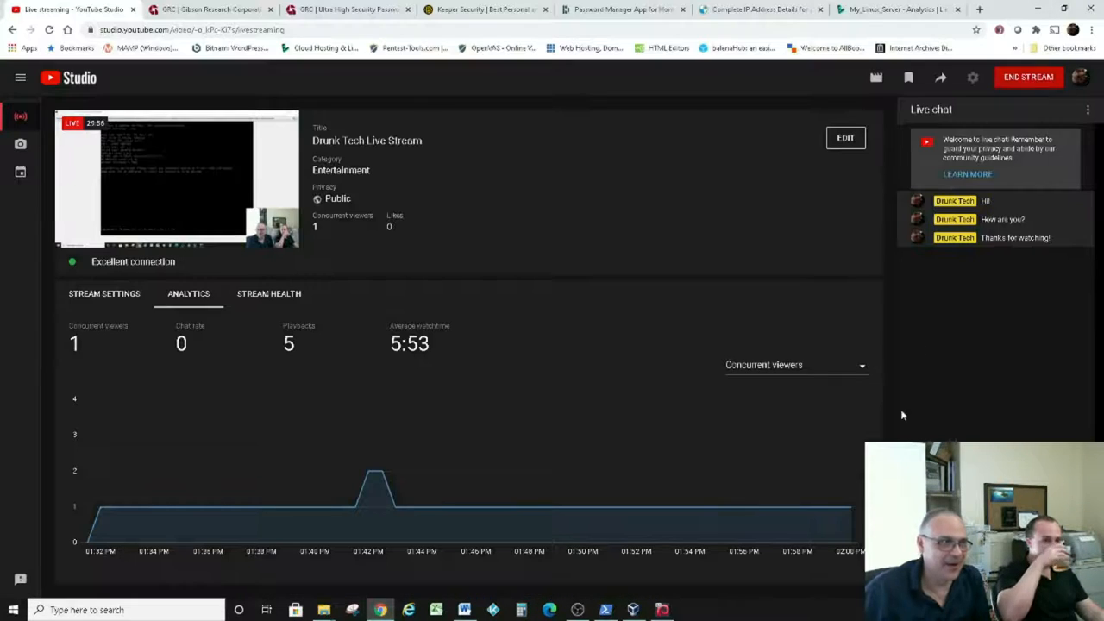
pyautogui.moveTo(503, 507)
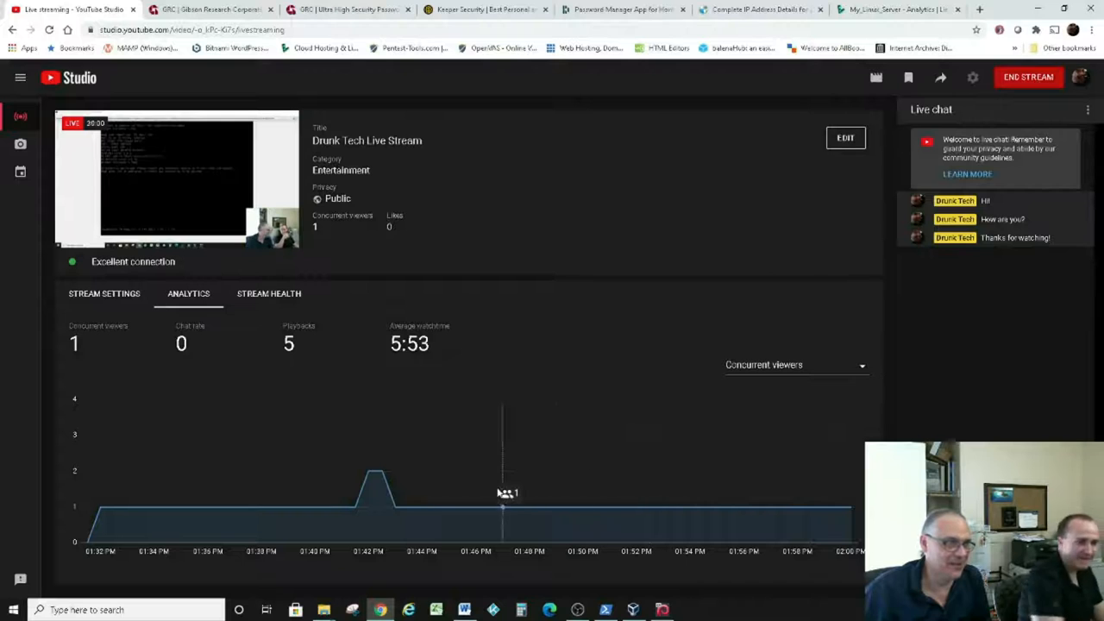
pyautogui.moveTo(783, 476)
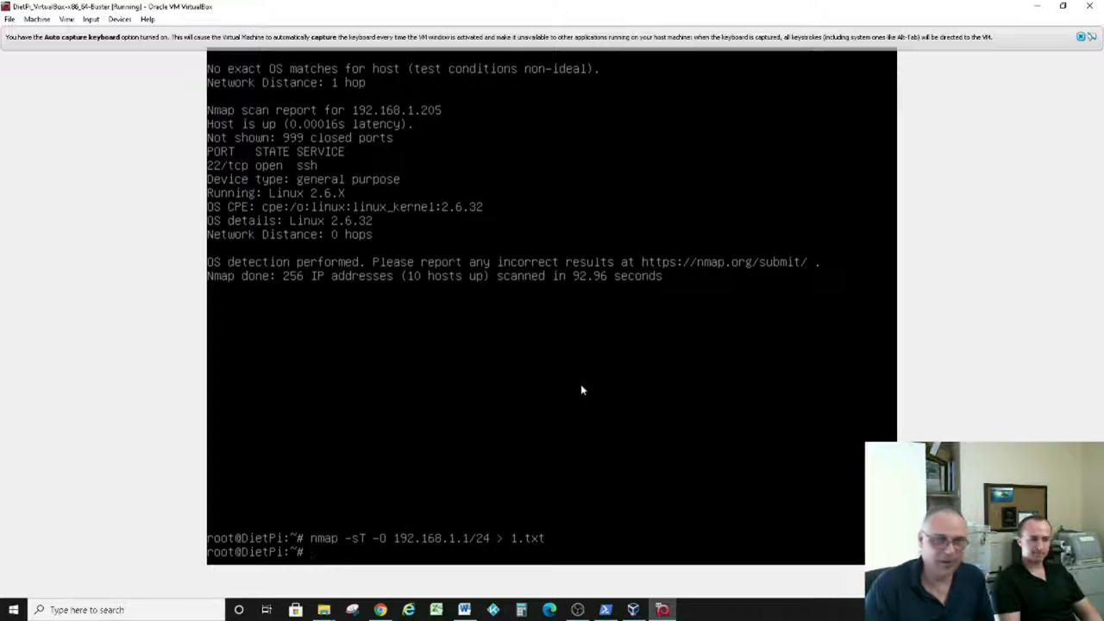
# - Type 'nano 1.txt' at the DietPi prompt
pyautogui.write('nano')
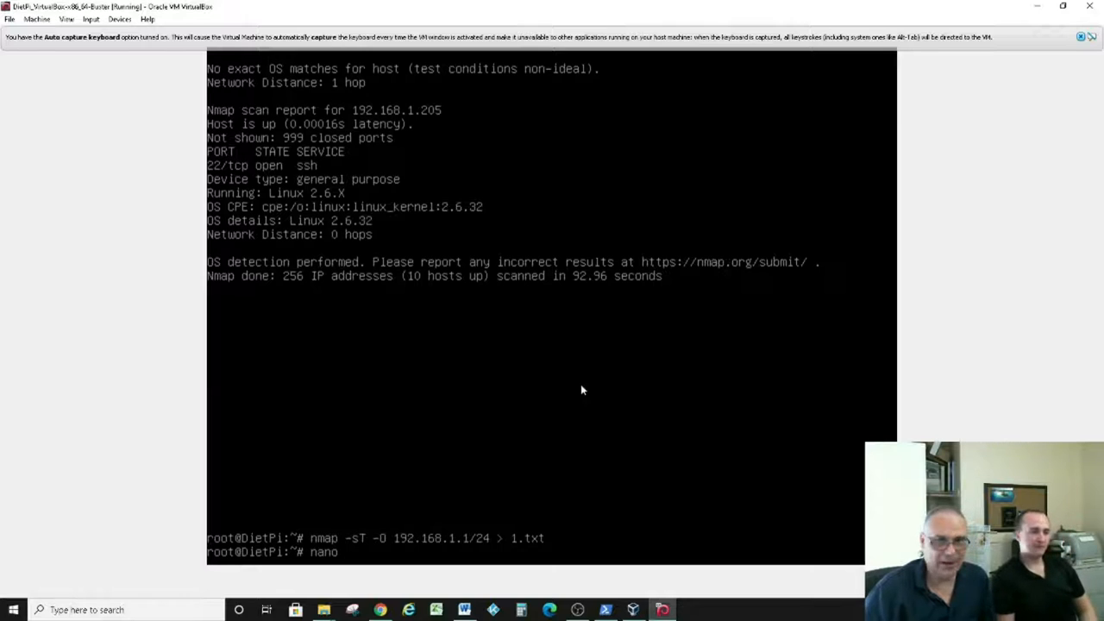
pyautogui.write('1')
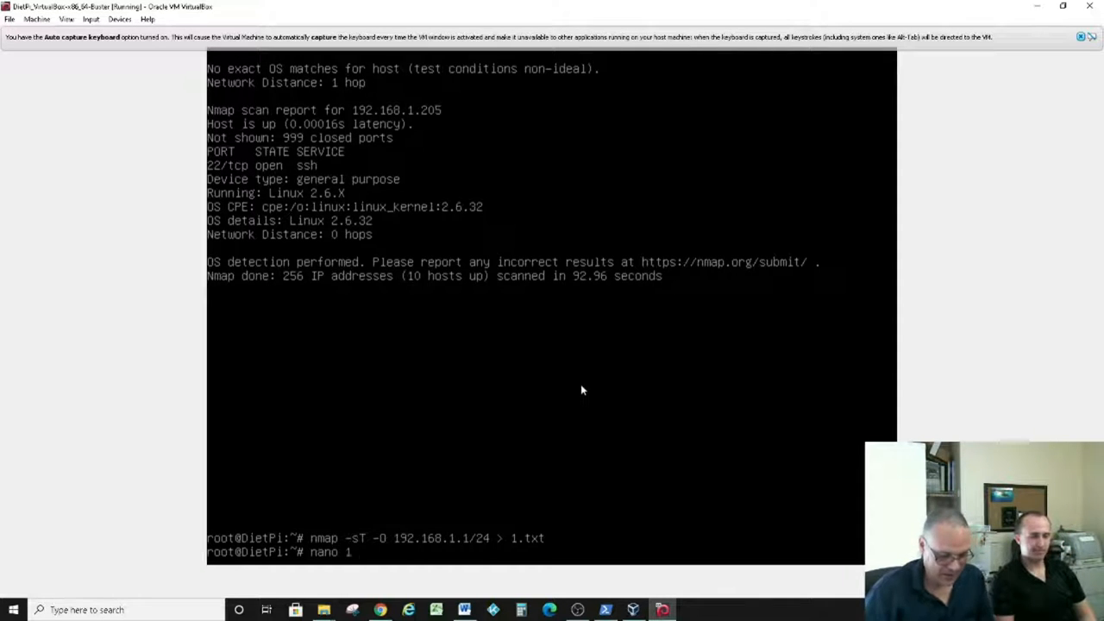
pyautogui.write('.txt')
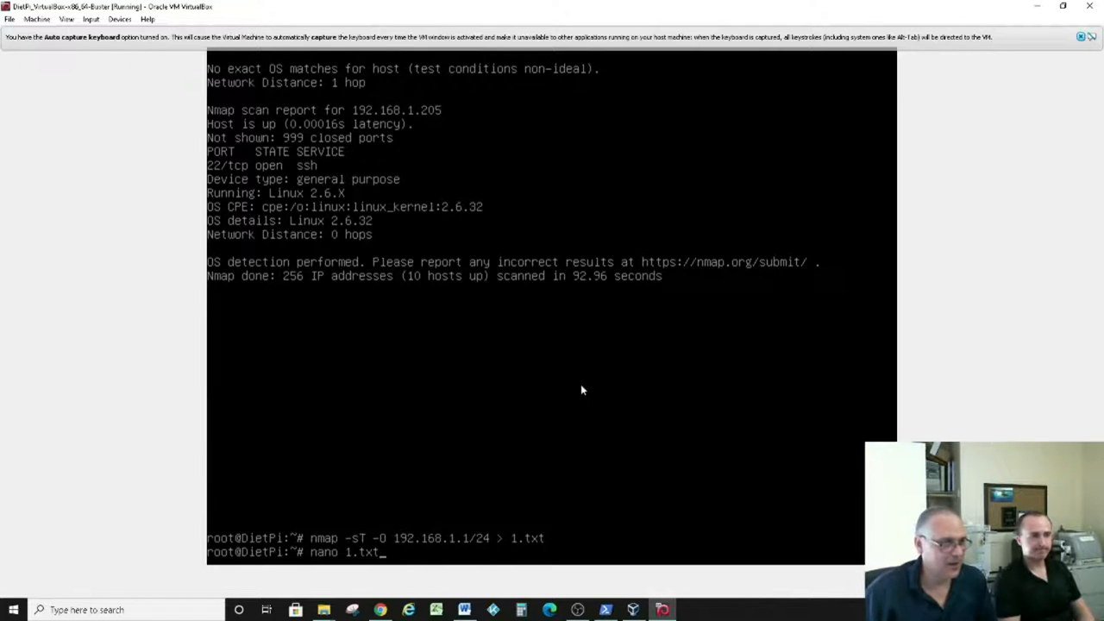
# - Open 1.txt in nano to view the router's open ports
pyautogui.press('enter')
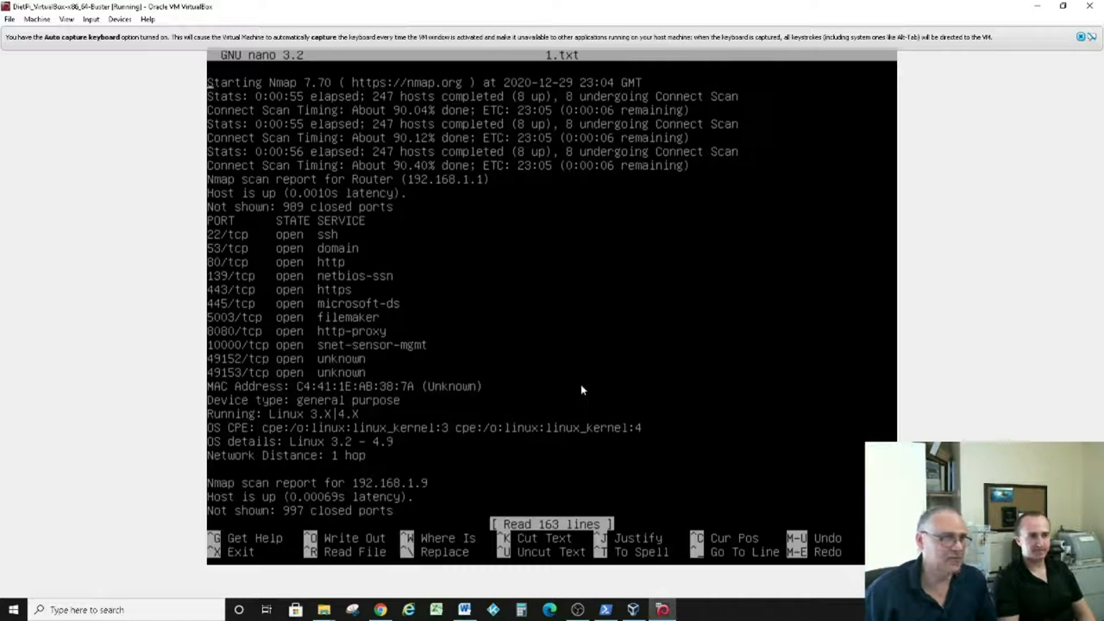
pyautogui.moveTo(457, 269)
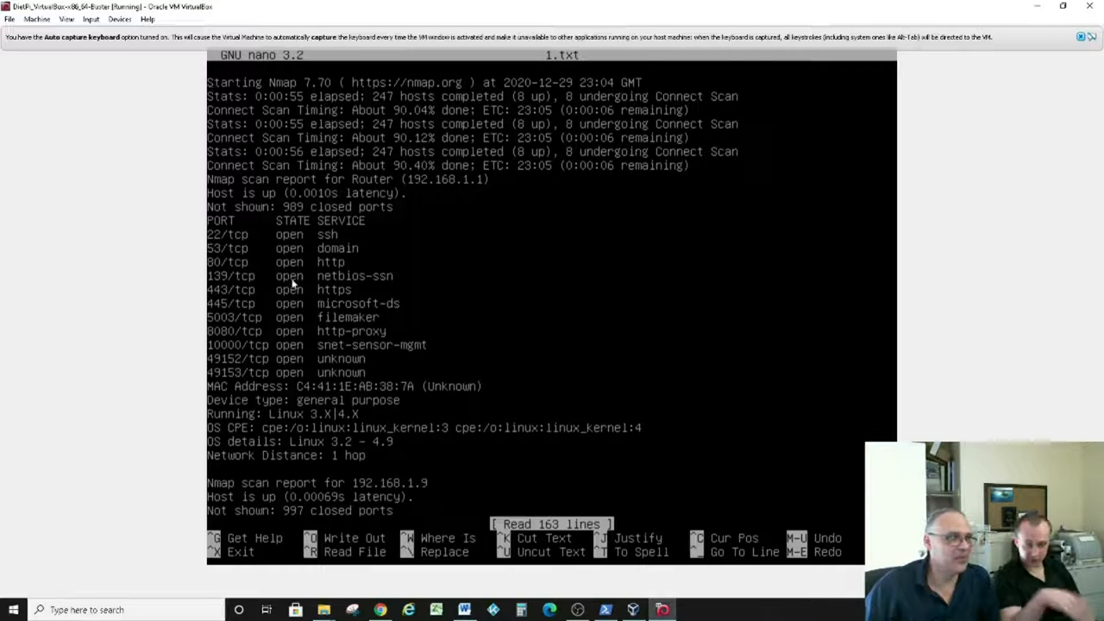
pyautogui.moveTo(630, 90)
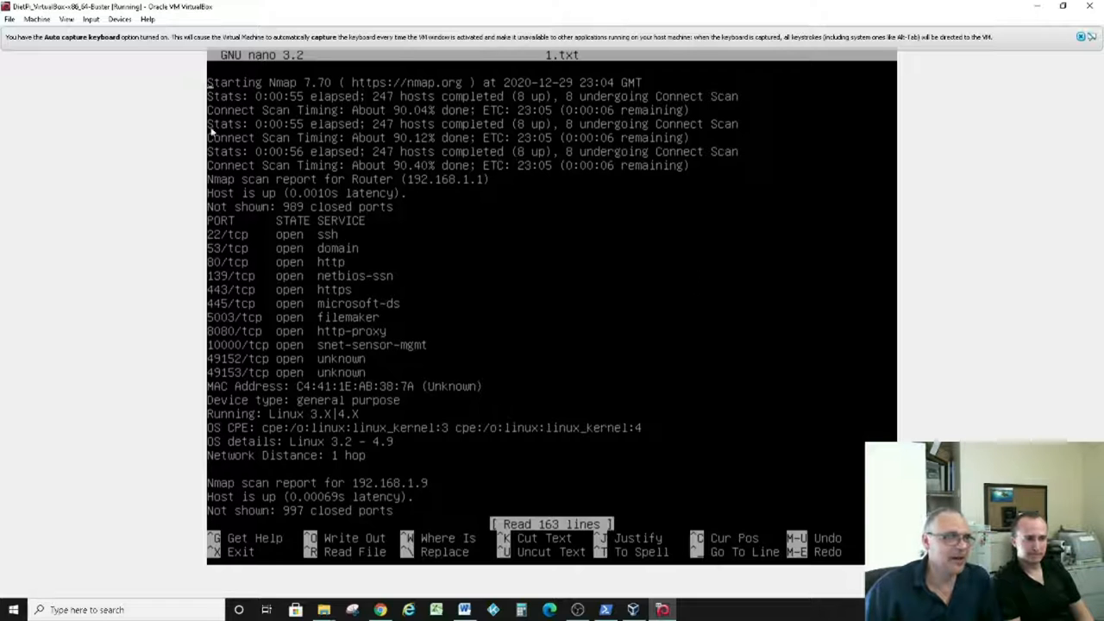
pyautogui.moveTo(263, 488)
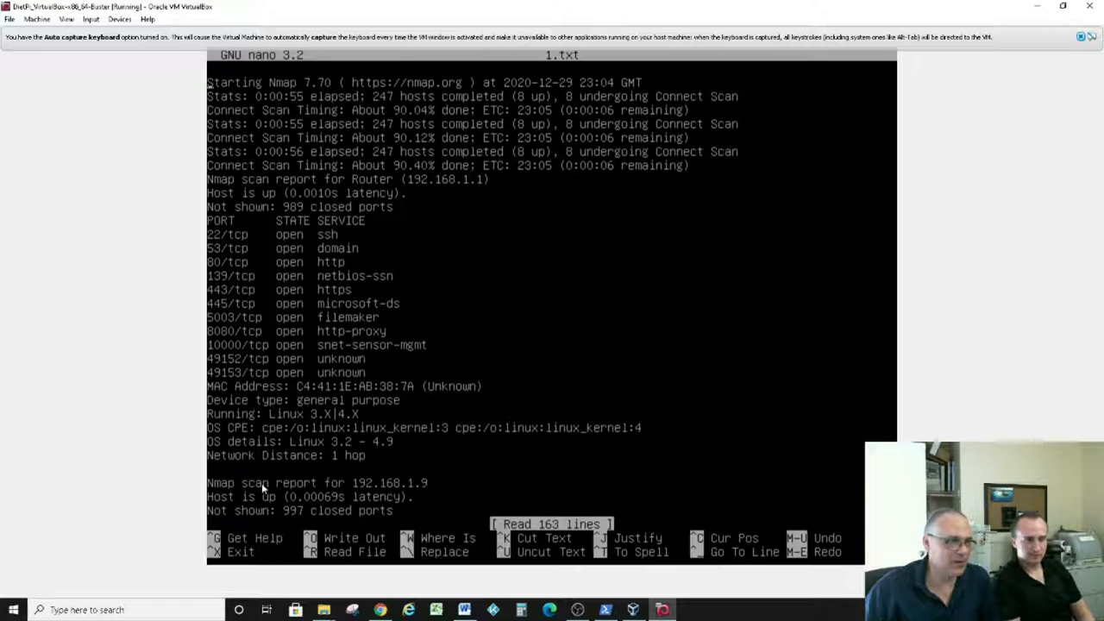
pyautogui.moveTo(304, 464)
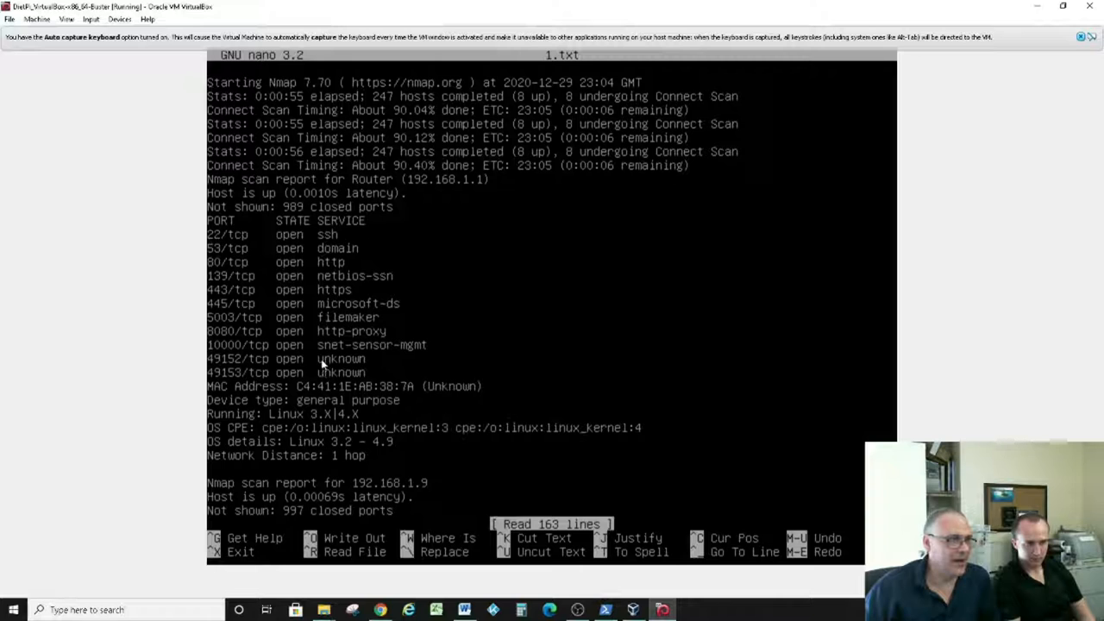
pyautogui.moveTo(336, 248)
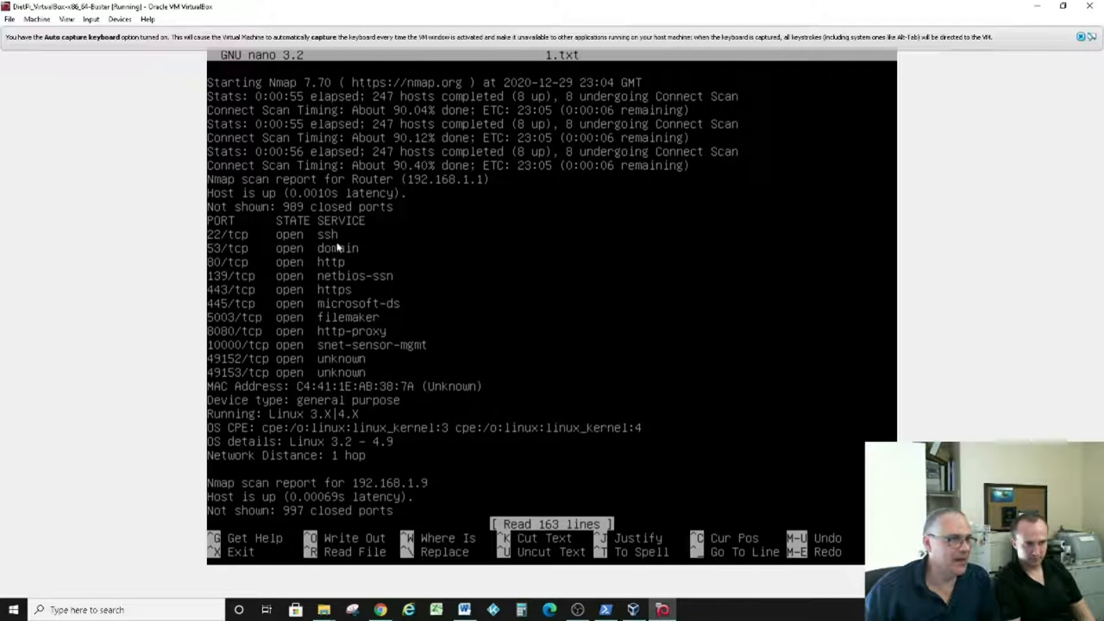
pyautogui.moveTo(285, 385)
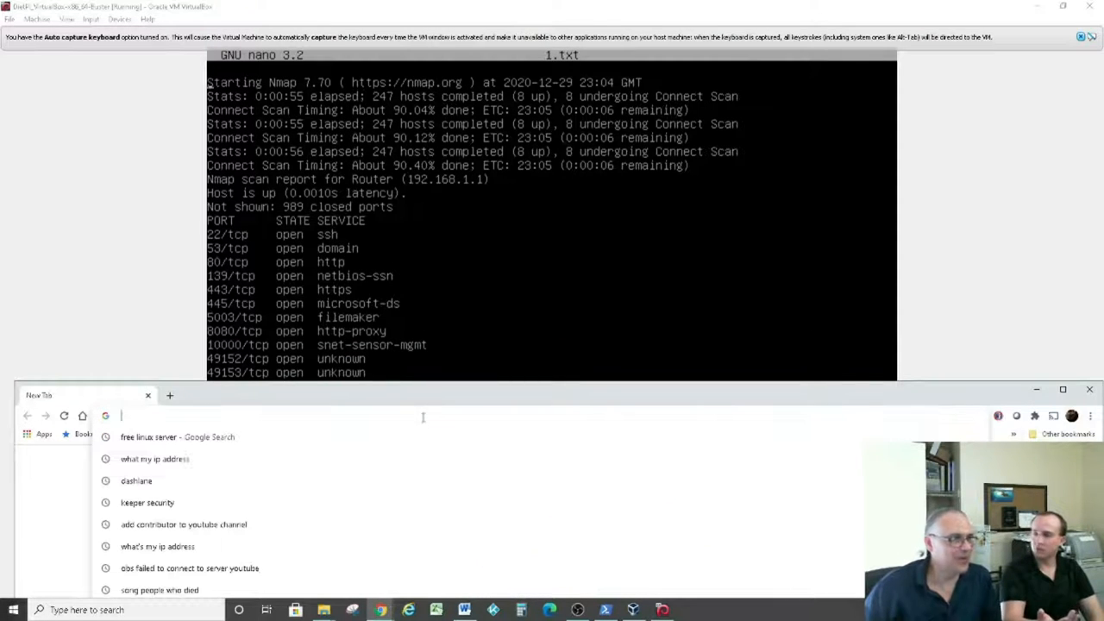
# - Search Google for ports 49152 and 49153
pyautogui.write('49*')
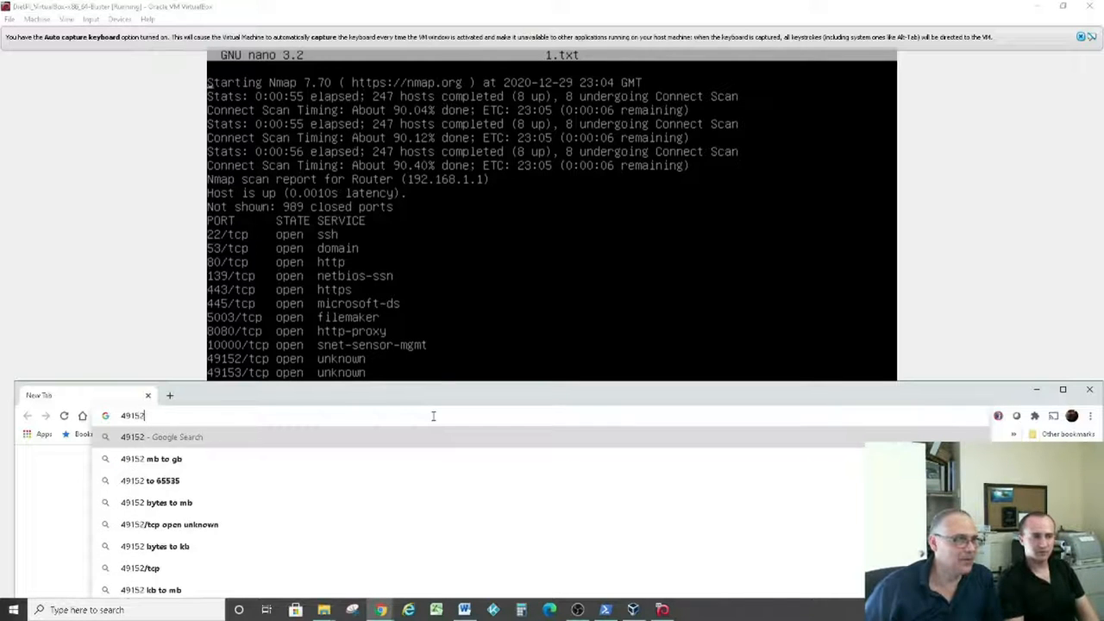
pyautogui.write('49153')
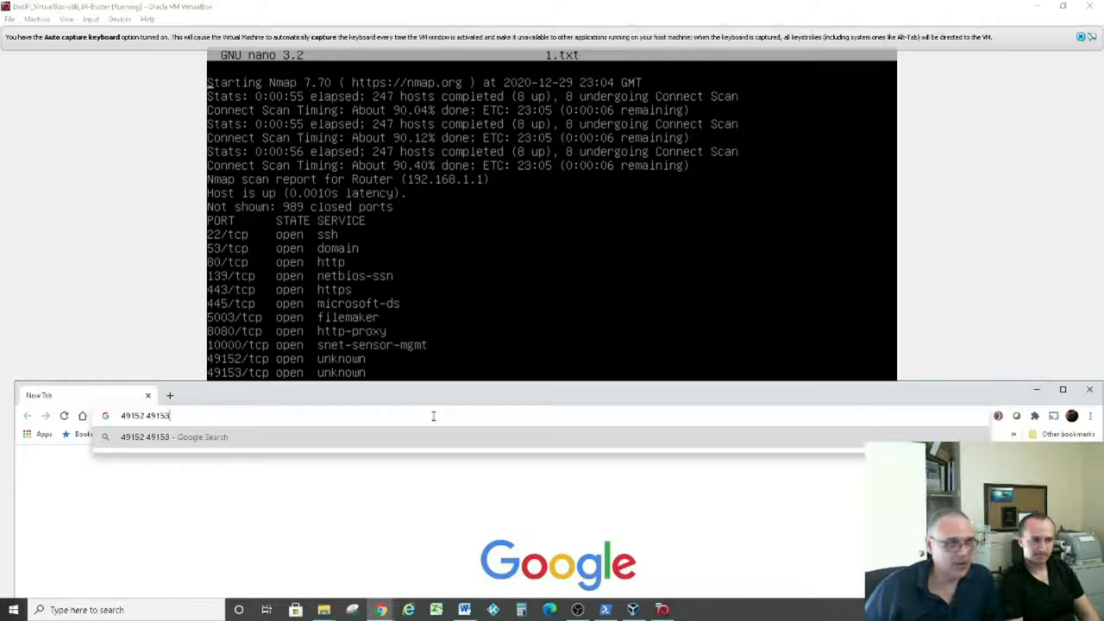
pyautogui.write('port')
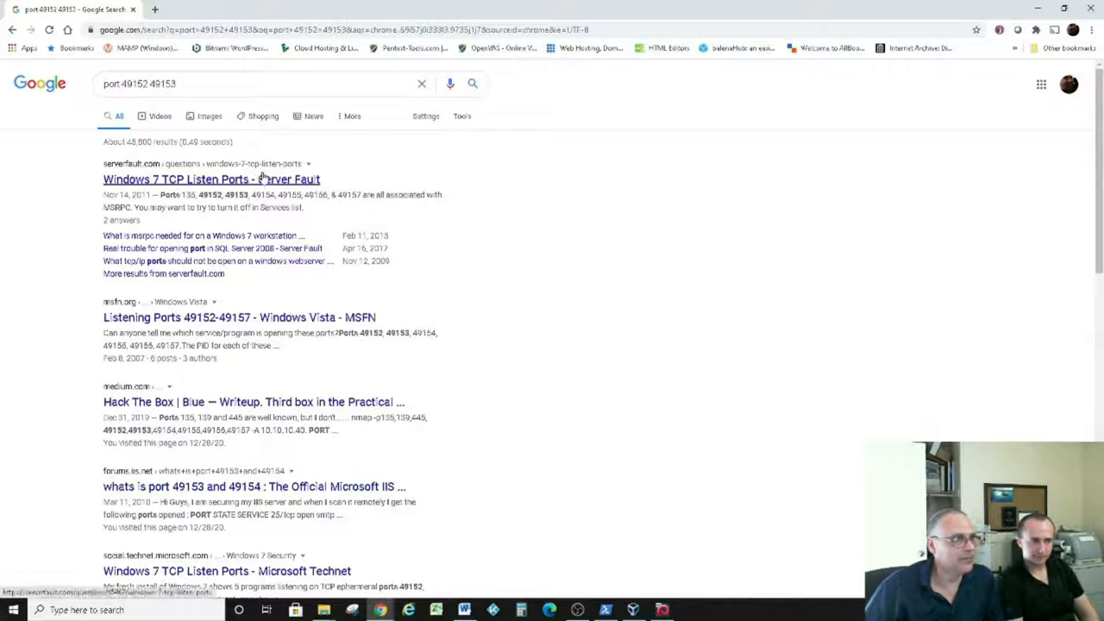
pyautogui.moveTo(231, 211)
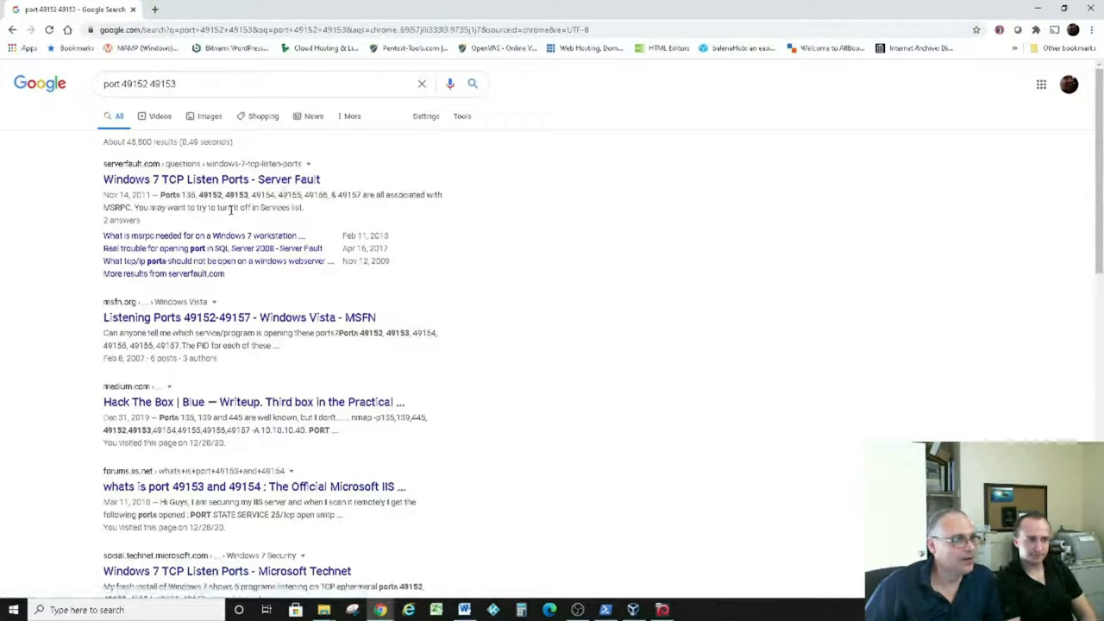
pyautogui.moveTo(239, 318)
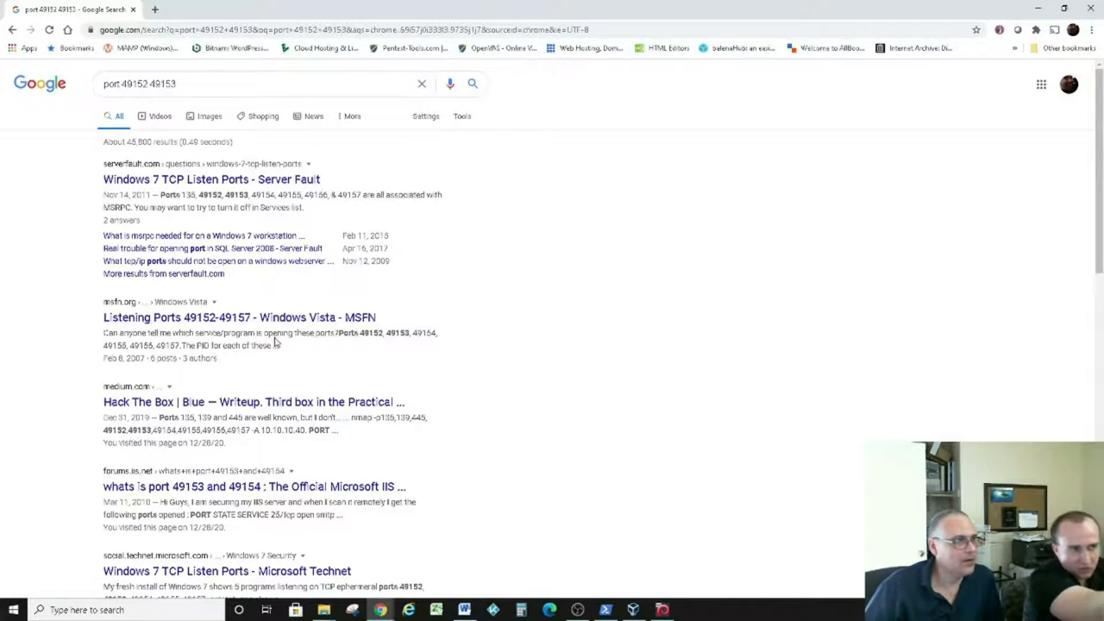
pyautogui.moveTo(184, 221)
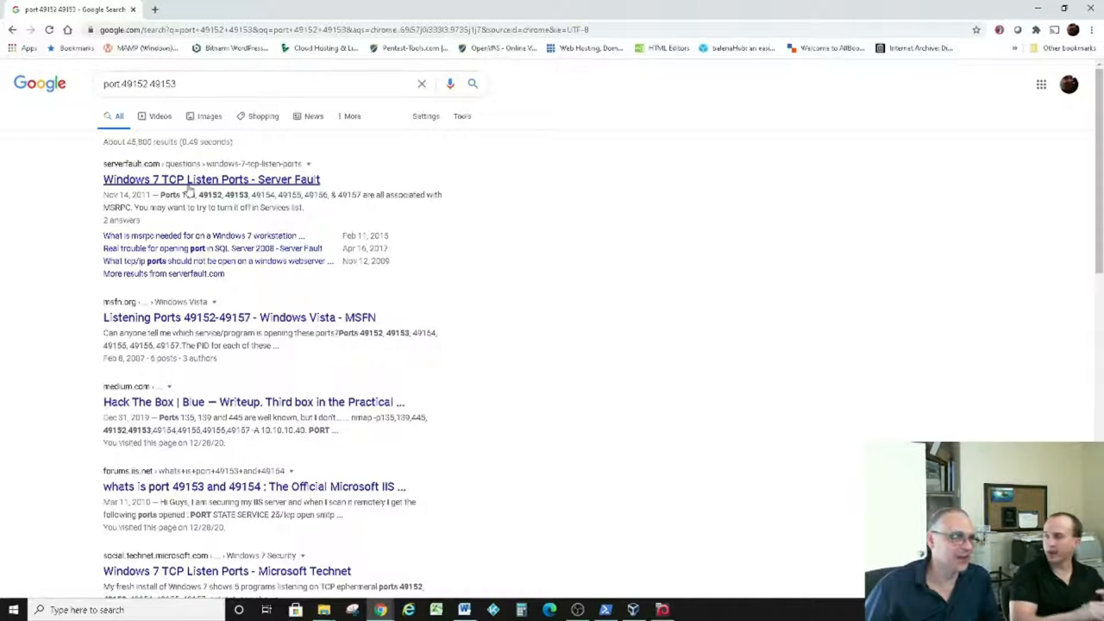
# - Read the Server Fault thread tying ports 49152–49157 to MSRPC
pyautogui.click(211, 179)
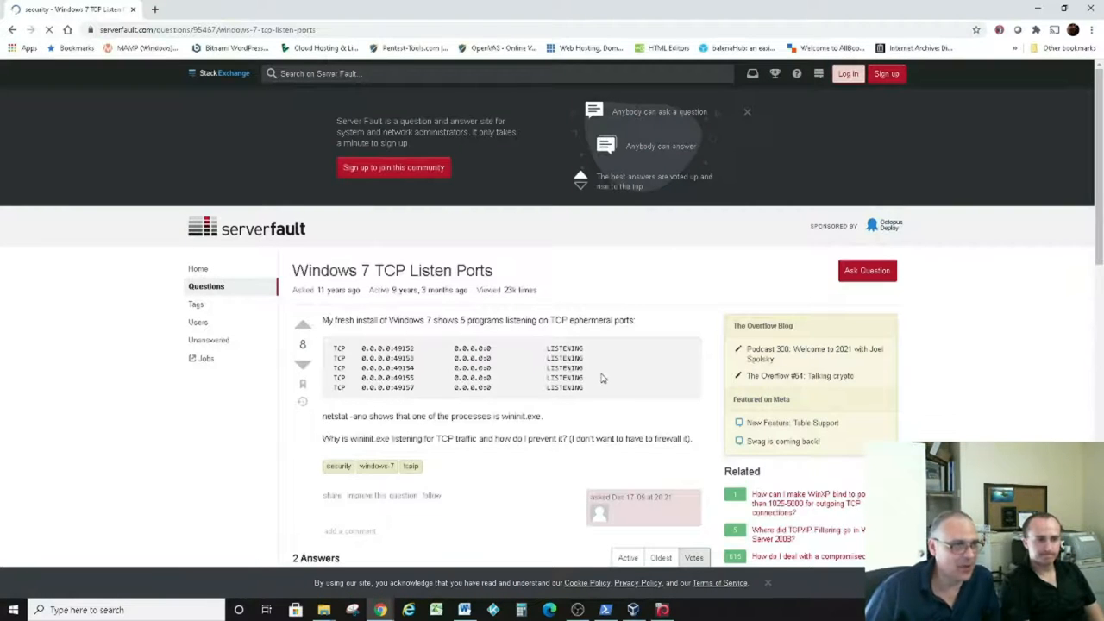
pyautogui.scroll(-3)
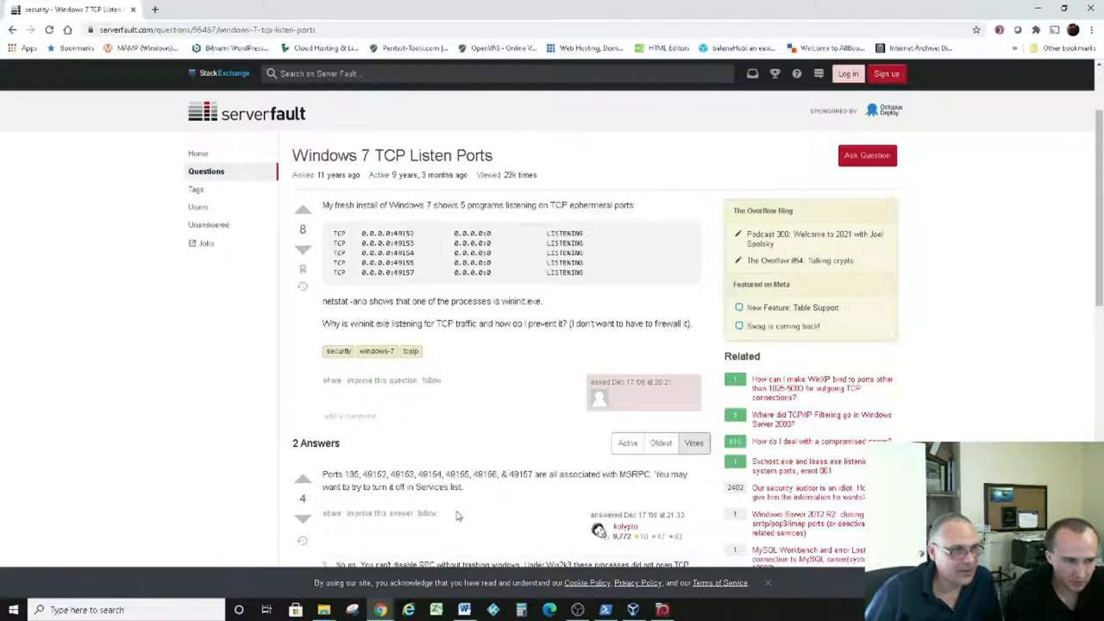
pyautogui.moveTo(377, 424)
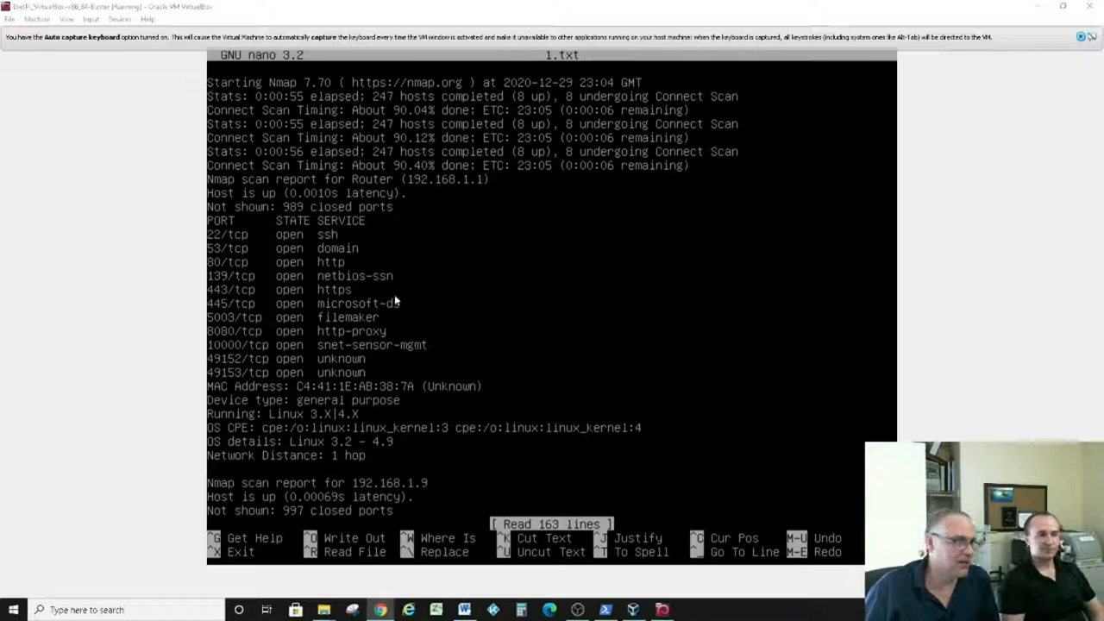
pyautogui.moveTo(442, 409)
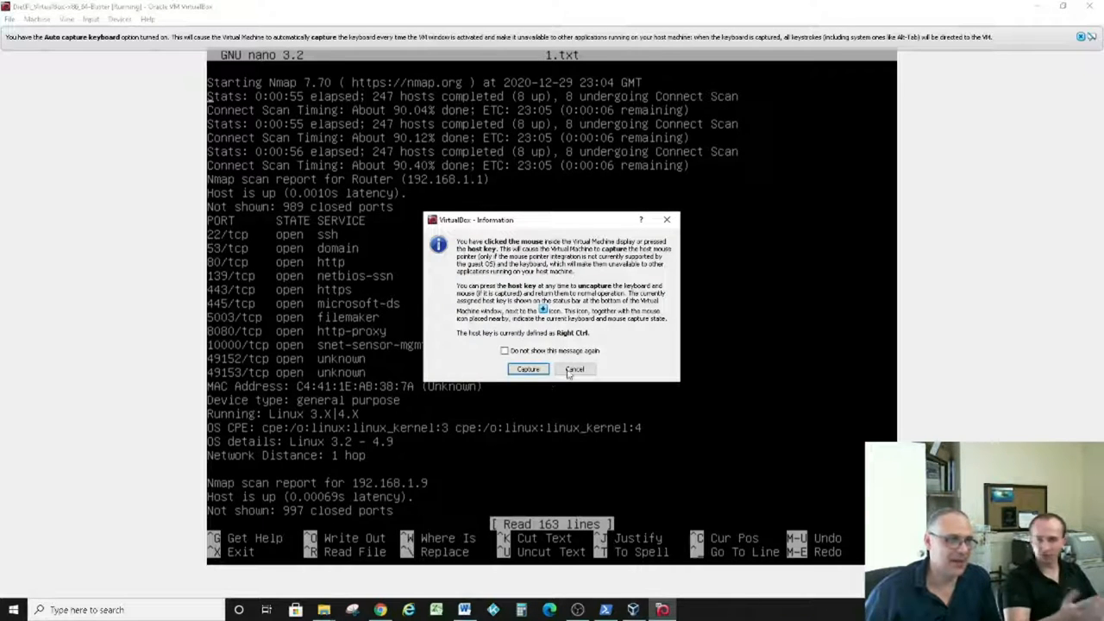
# - Dismiss the keyboard-capture notice and scroll nano to the 192.168.1.9 report
pyautogui.click(574, 369)
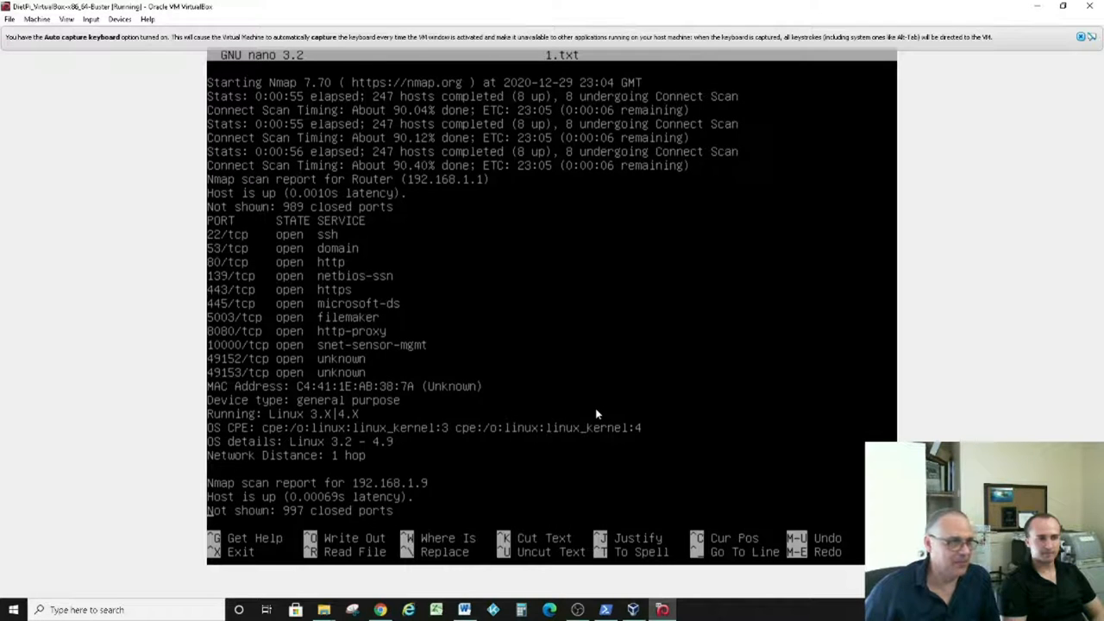
pyautogui.scroll(-3)
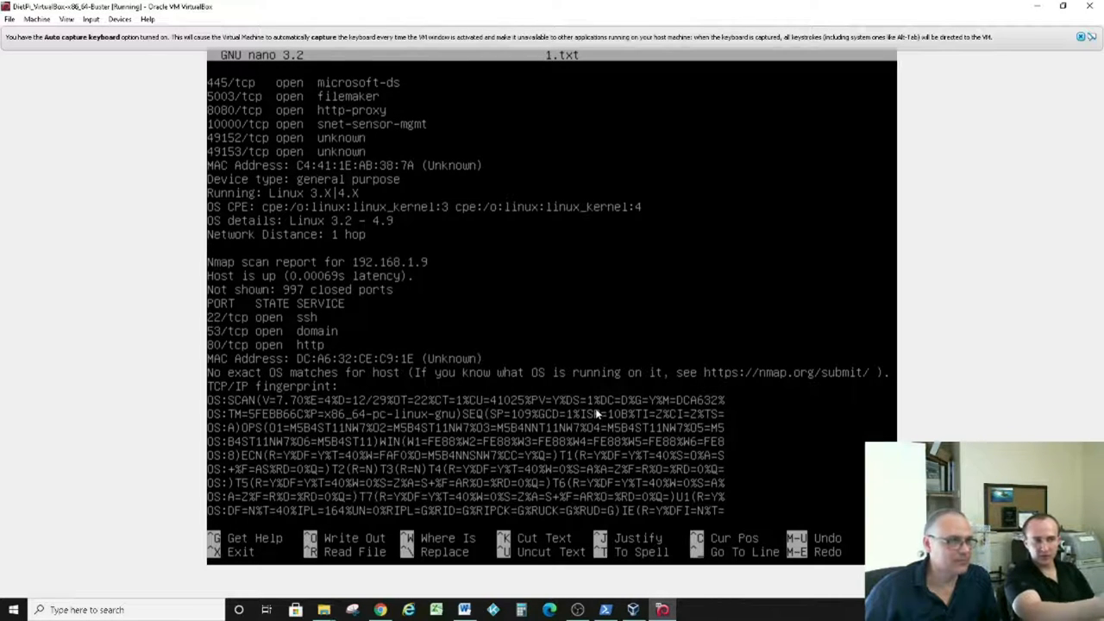
pyautogui.scroll(-3)
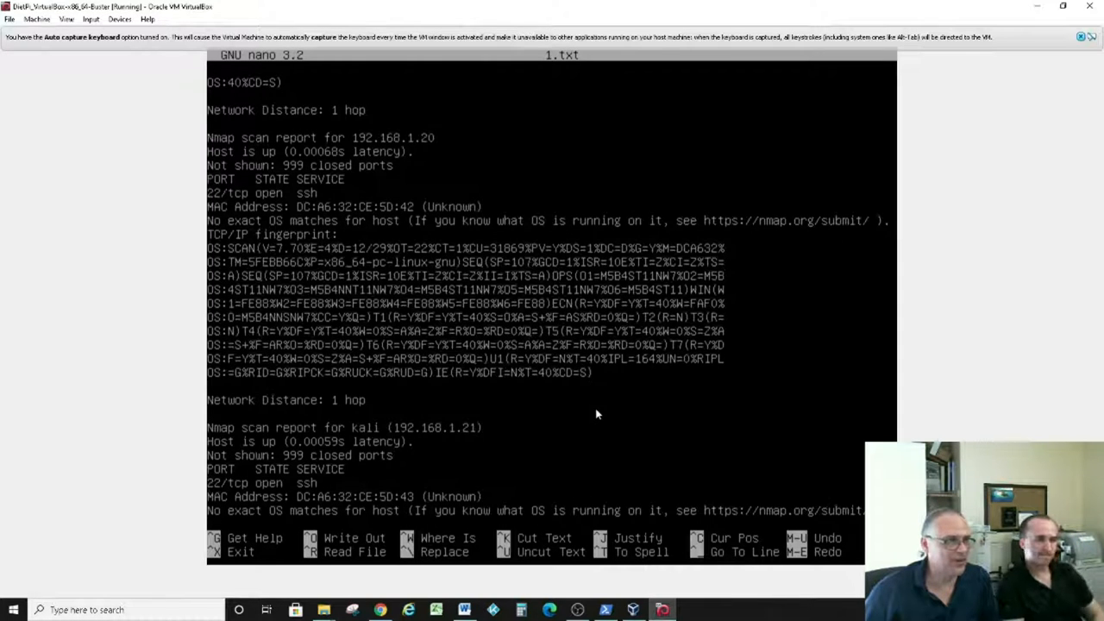
pyautogui.scroll(-3)
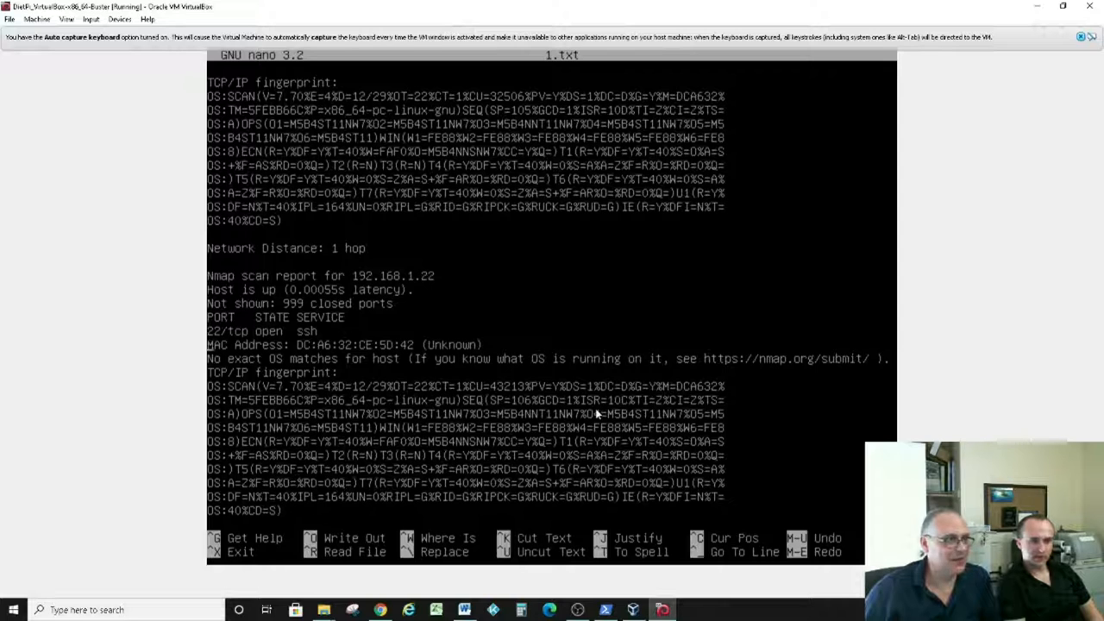
pyautogui.scroll(-3)
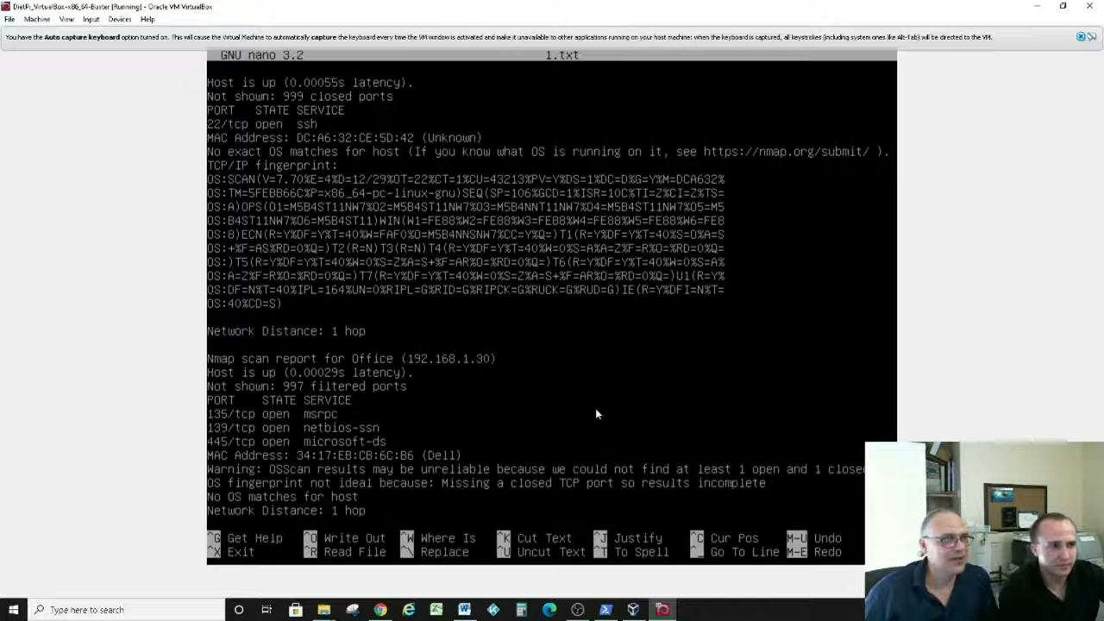
pyautogui.scroll(-3)
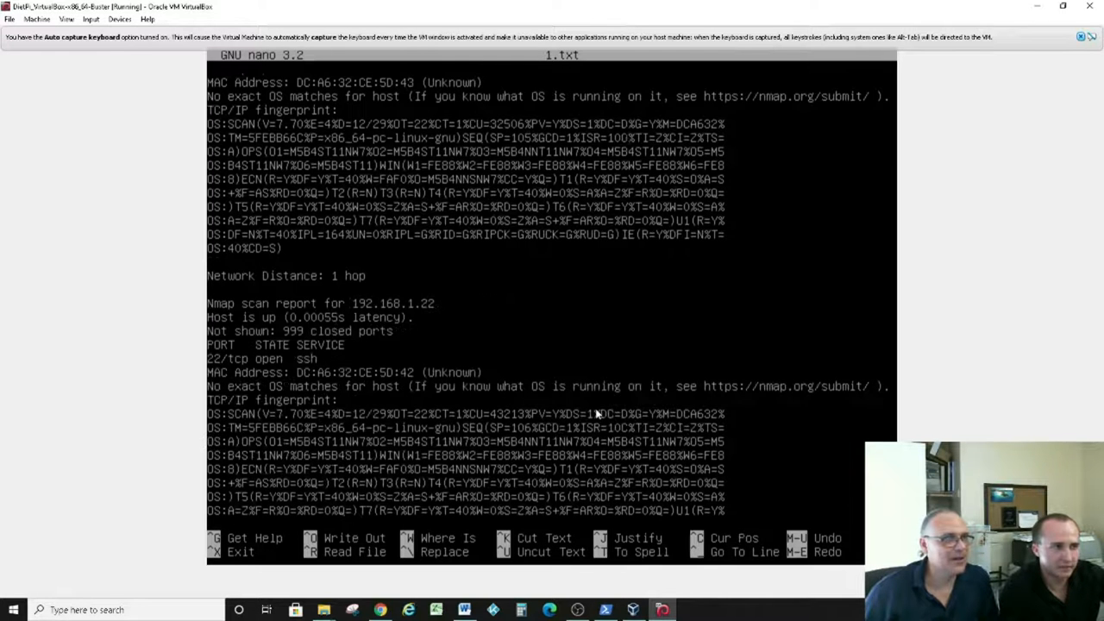
pyautogui.scroll(-3)
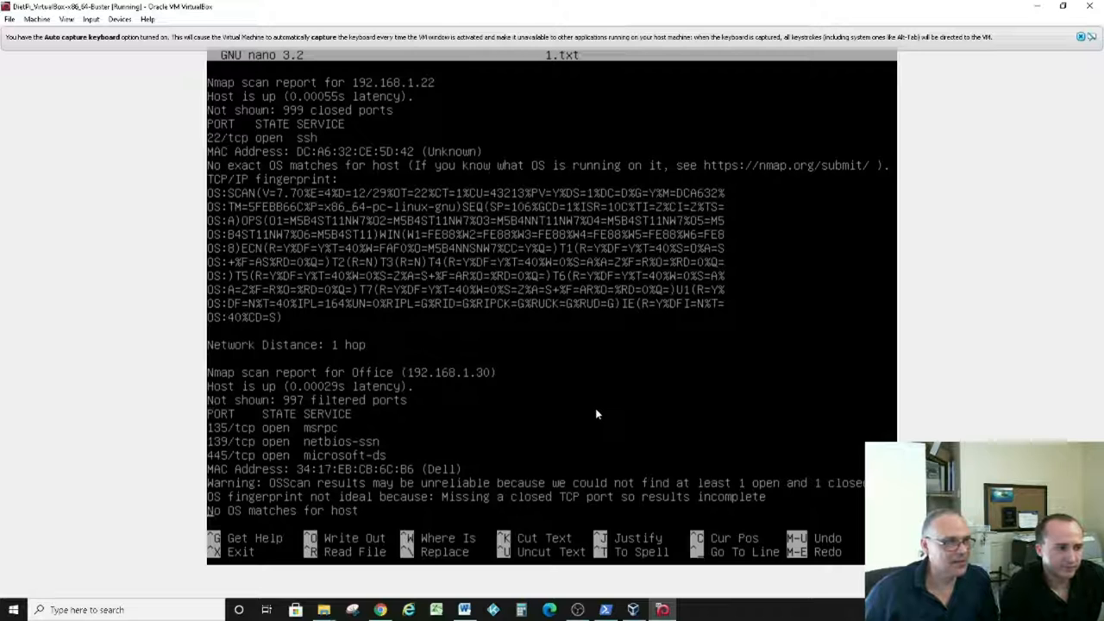
pyautogui.scroll(-3)
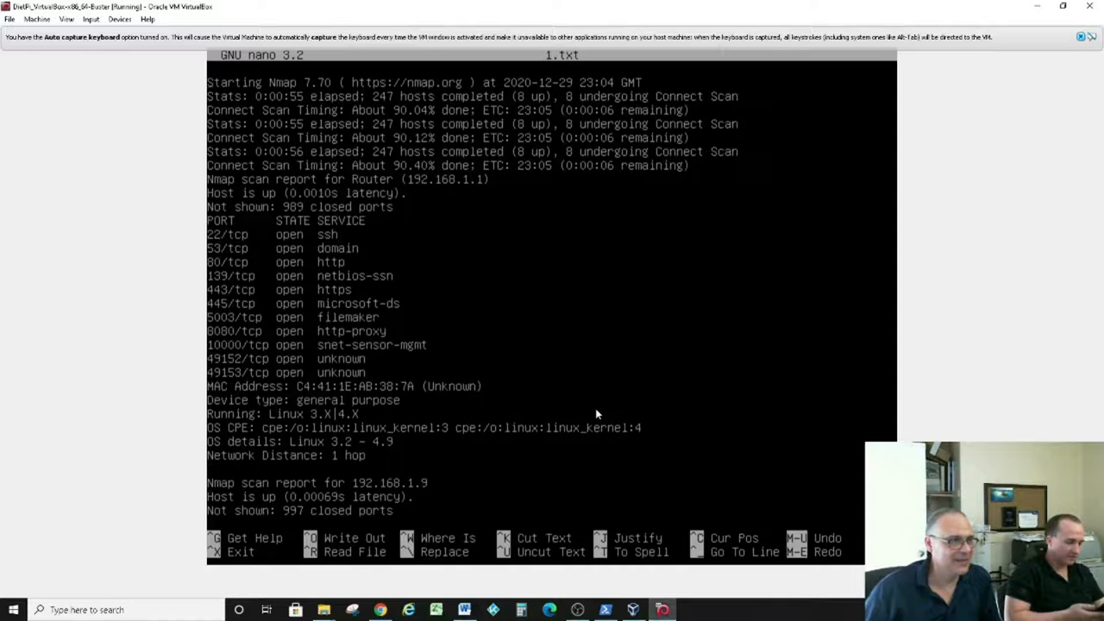
pyautogui.scroll(-3)
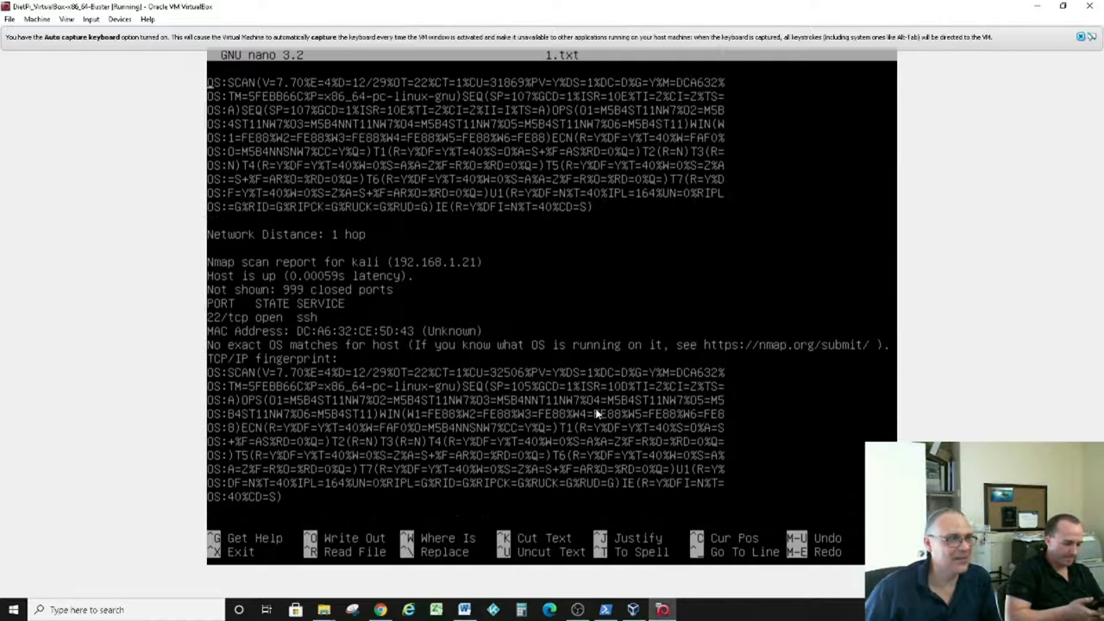
pyautogui.scroll(-3)
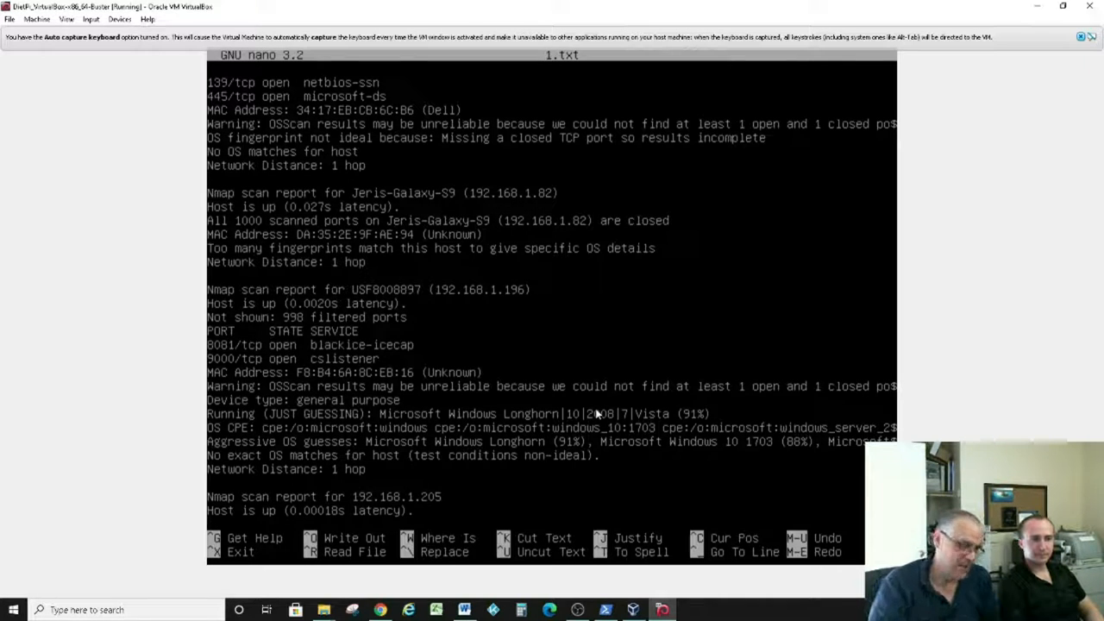
# - Exit nano to the DietPi root prompt
pyautogui.press('ctrl+x')
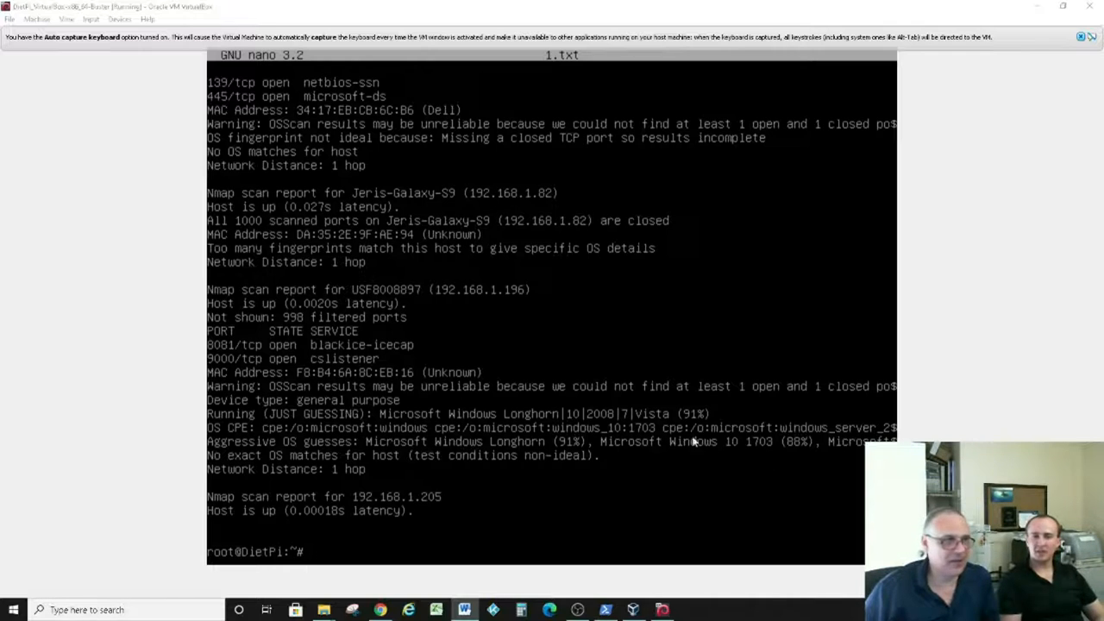
pyautogui.moveTo(414, 429)
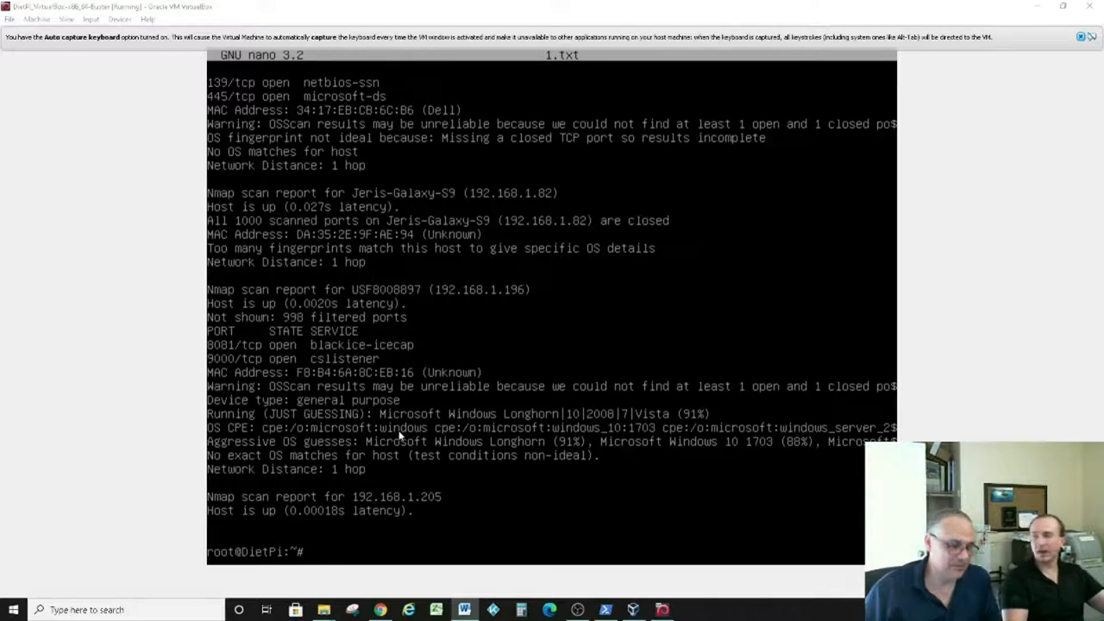
pyautogui.moveTo(425, 190)
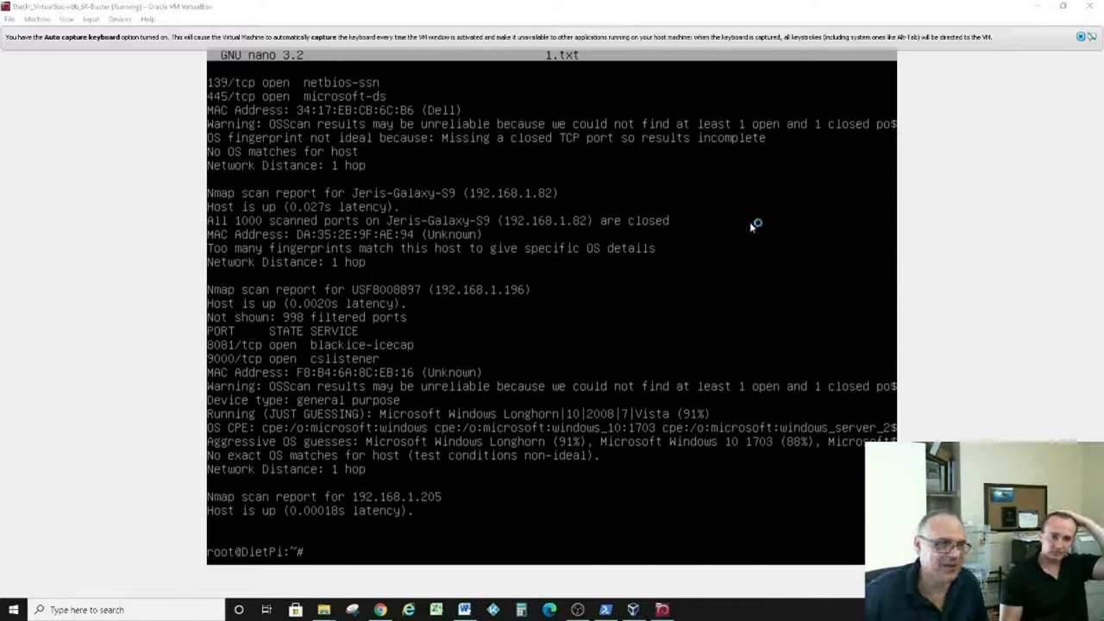
pyautogui.moveTo(931, 233)
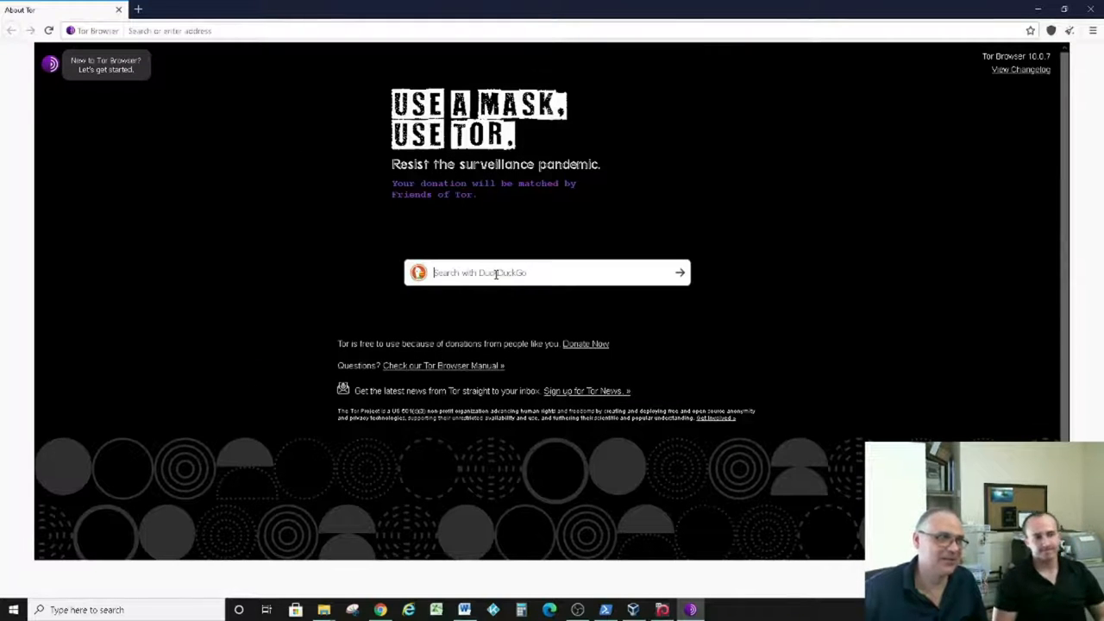
pyautogui.click(173, 30)
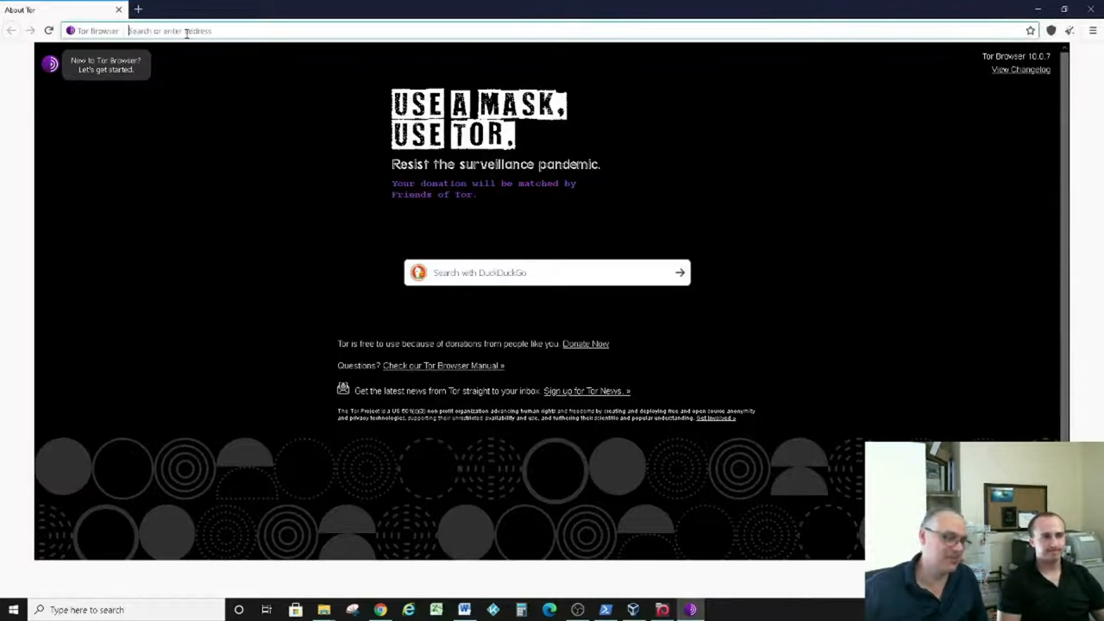
pyautogui.write('youtube.com')
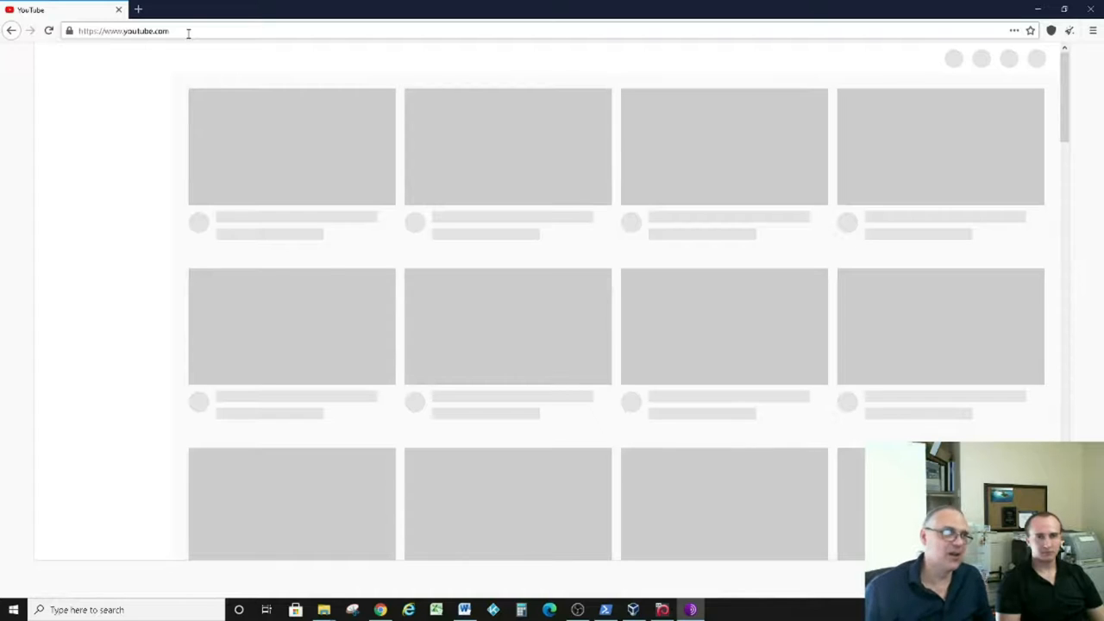
pyautogui.click(1093, 30)
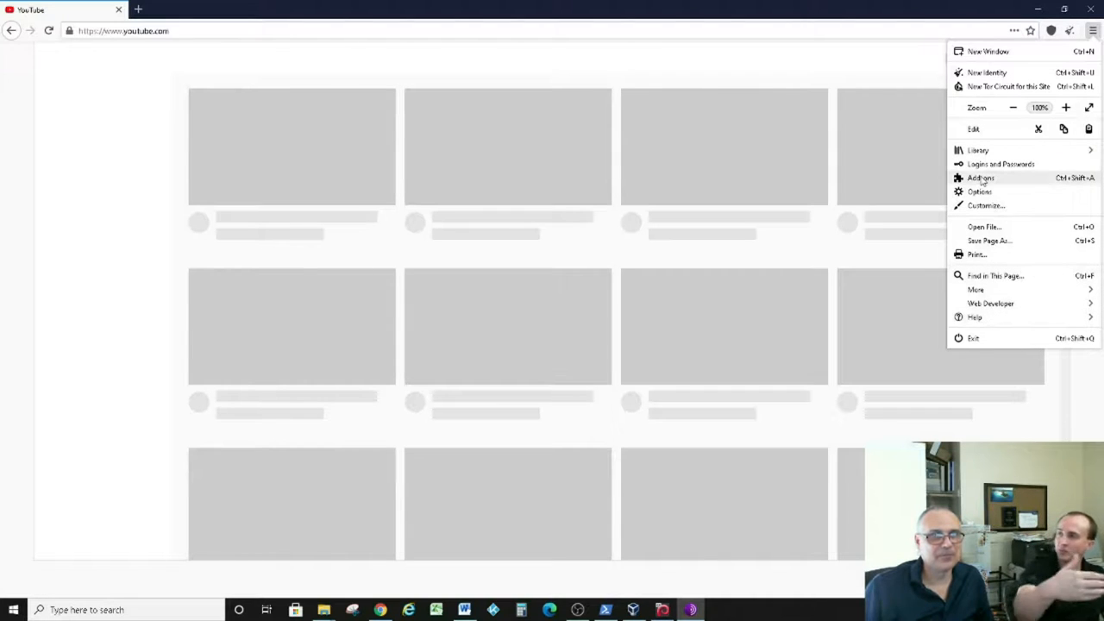
pyautogui.moveTo(980, 191)
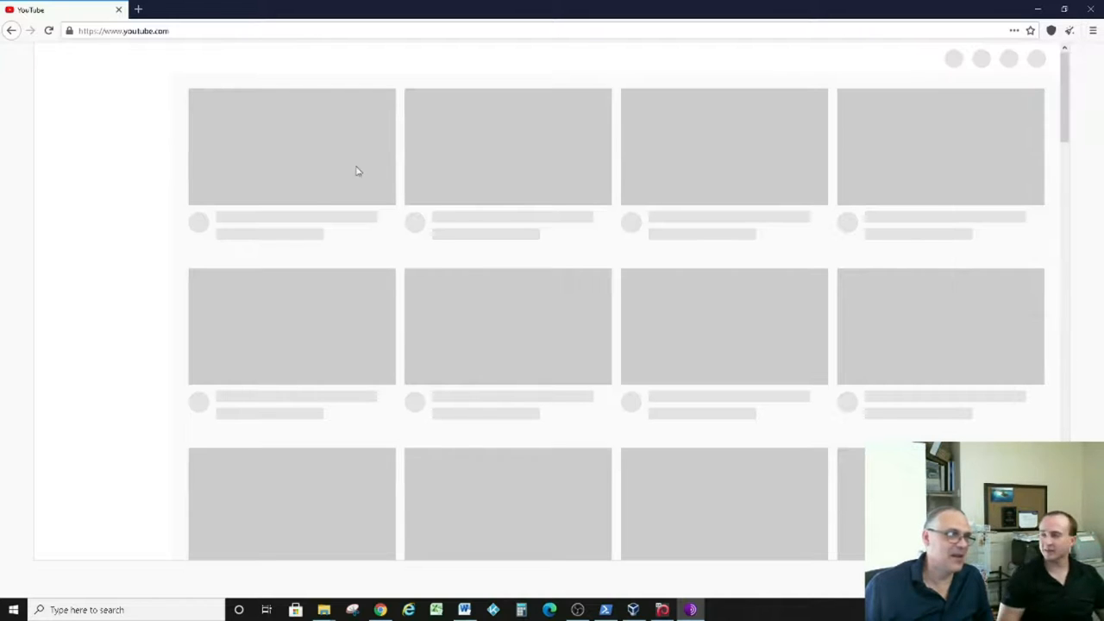
pyautogui.moveTo(351, 144)
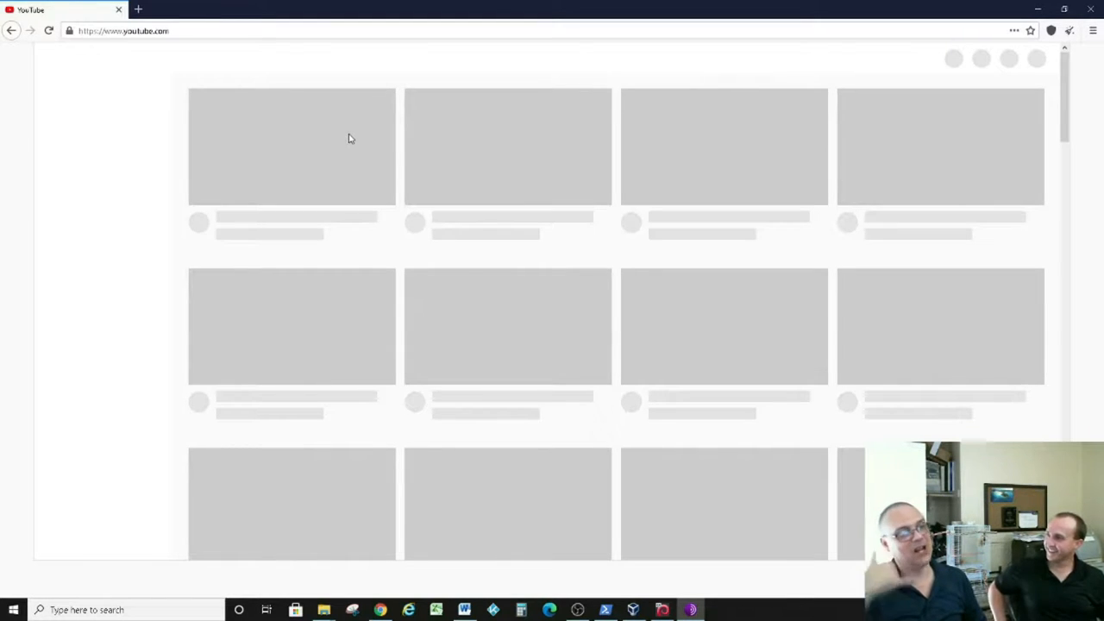
pyautogui.moveTo(1085, 62)
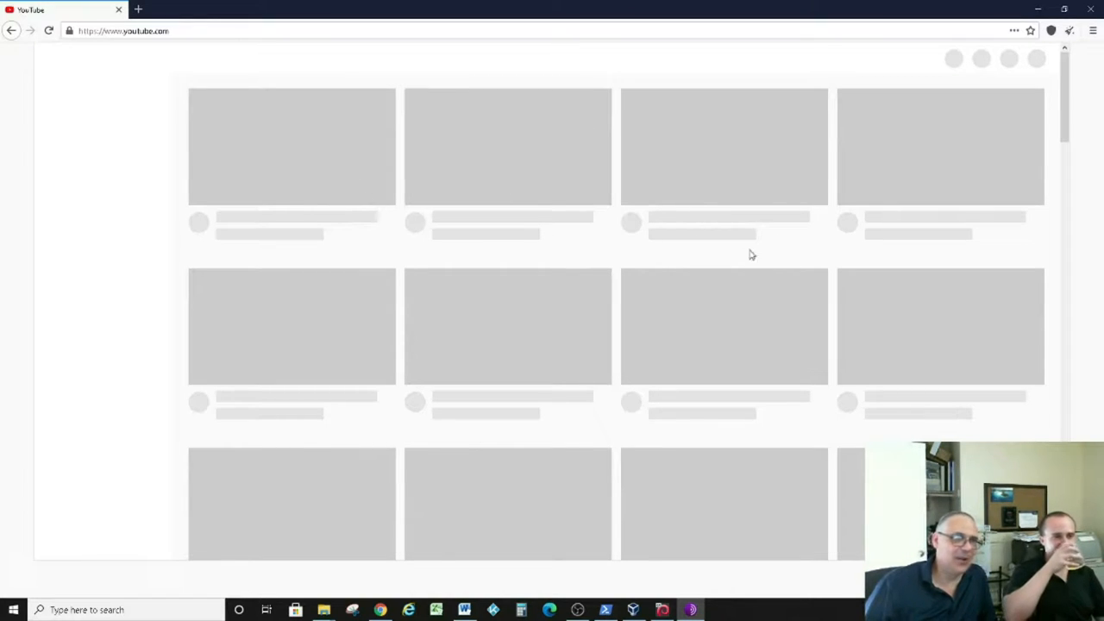
# - Lower Tor Browser's security level from Safest to Safer in Privacy & Security preferences
pyautogui.click(1093, 30)
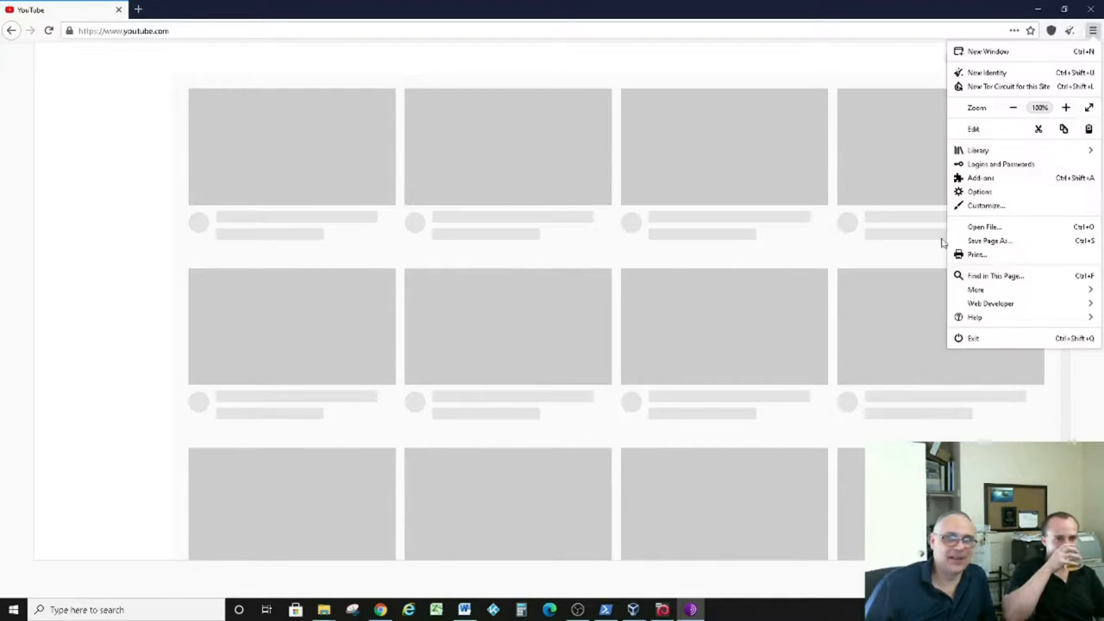
pyautogui.click(980, 192)
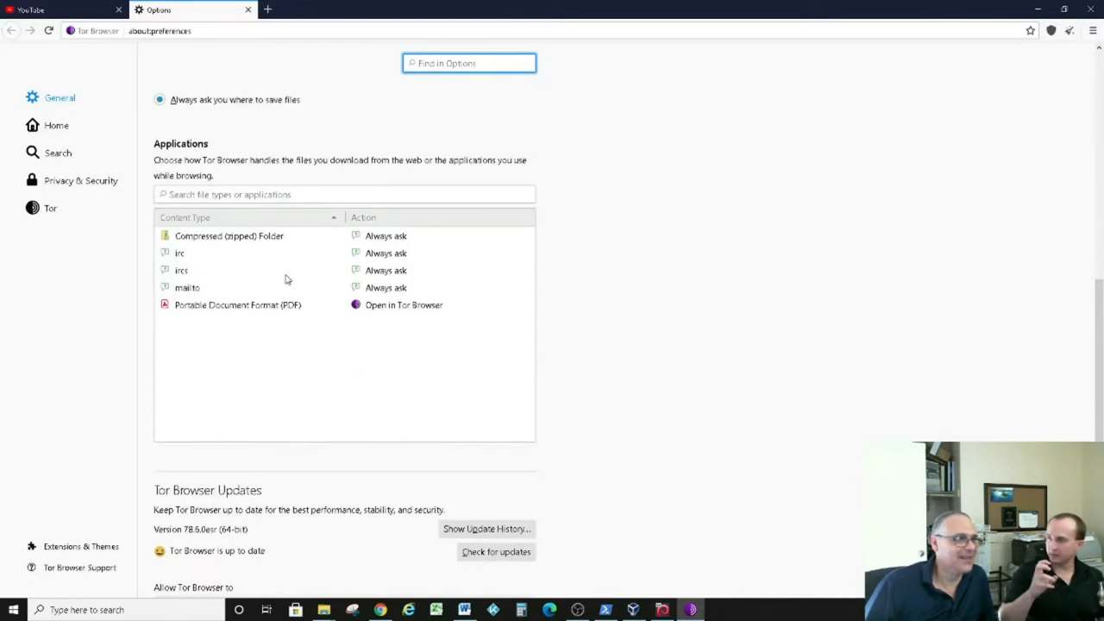
pyautogui.scroll(-3)
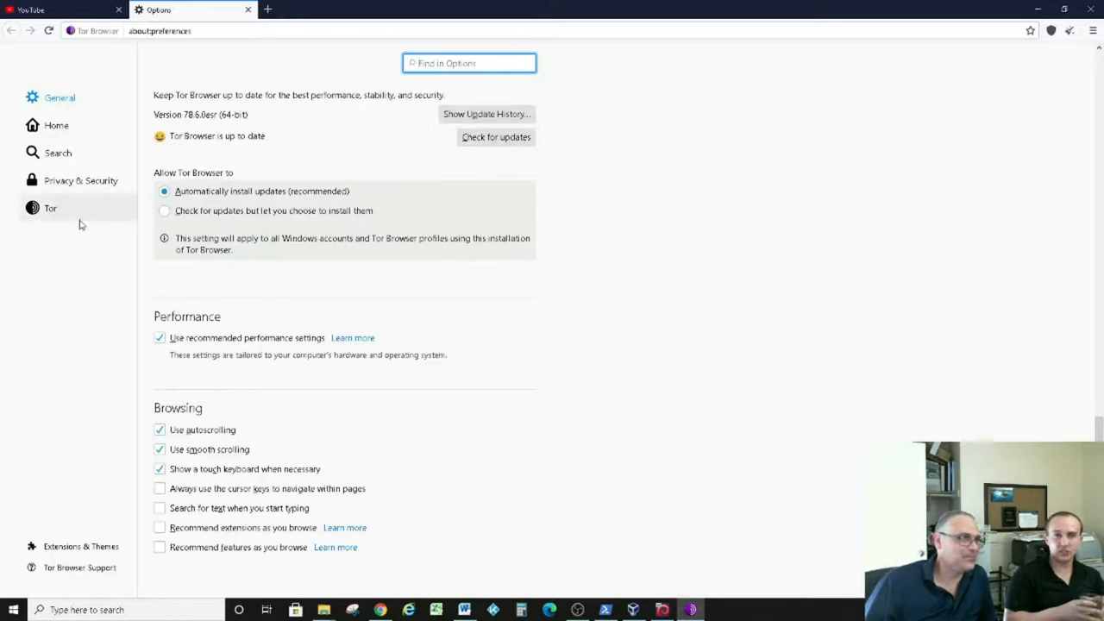
pyautogui.click(80, 180)
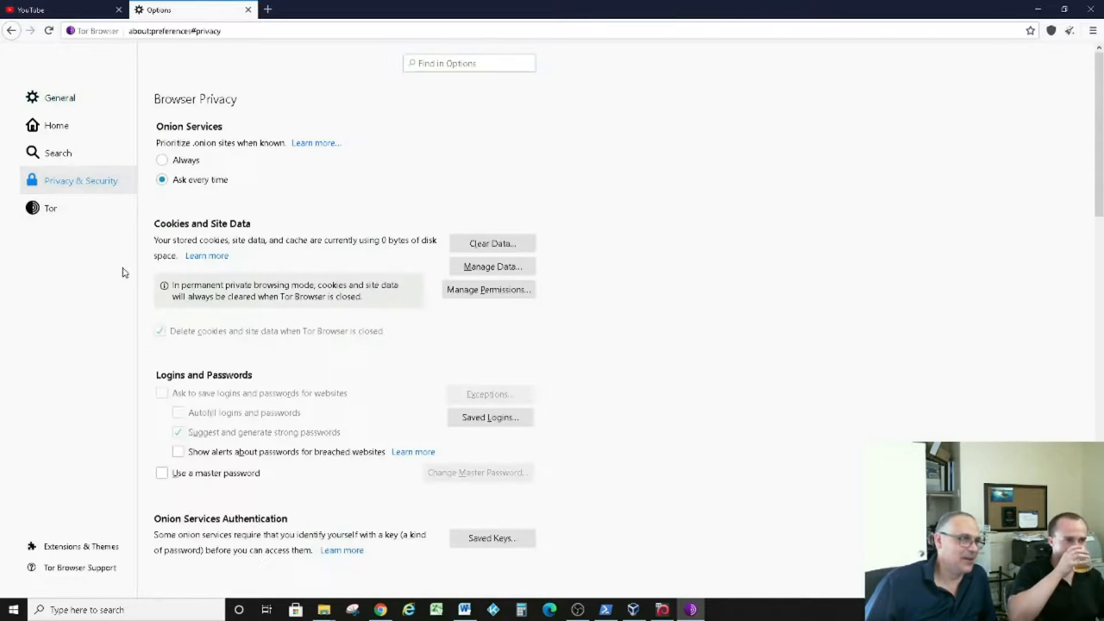
pyautogui.scroll(-3)
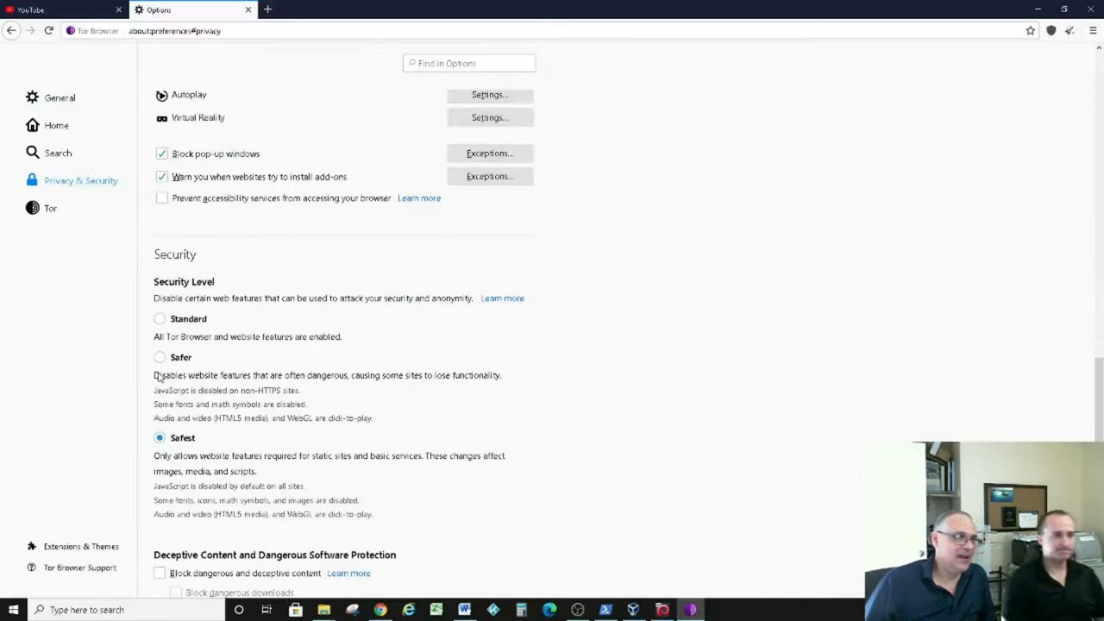
pyautogui.click(159, 357)
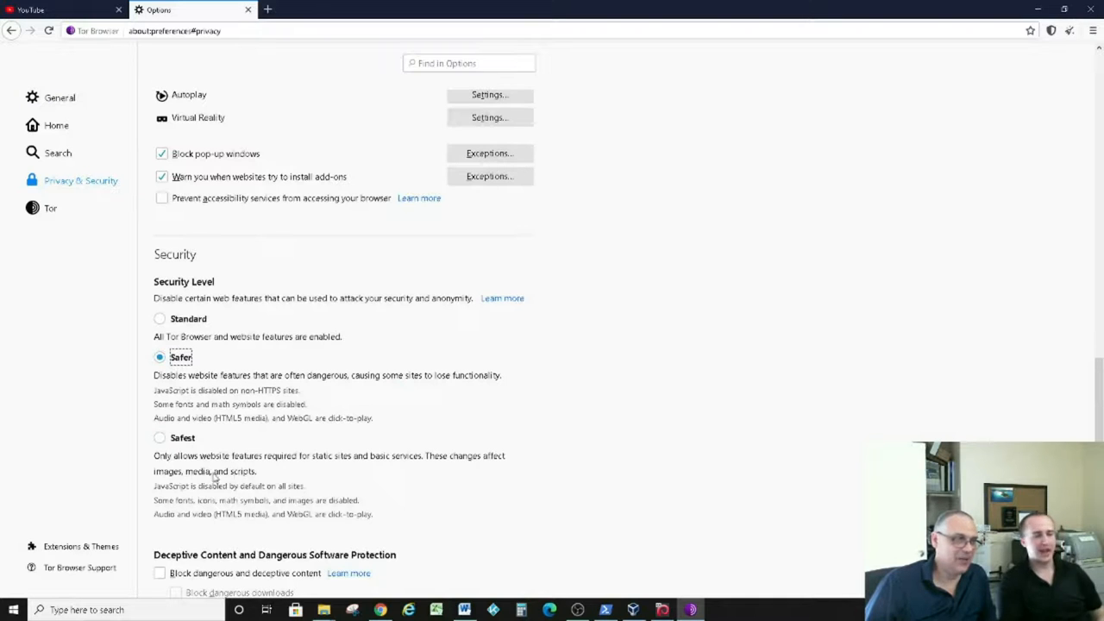
pyautogui.moveTo(362, 510)
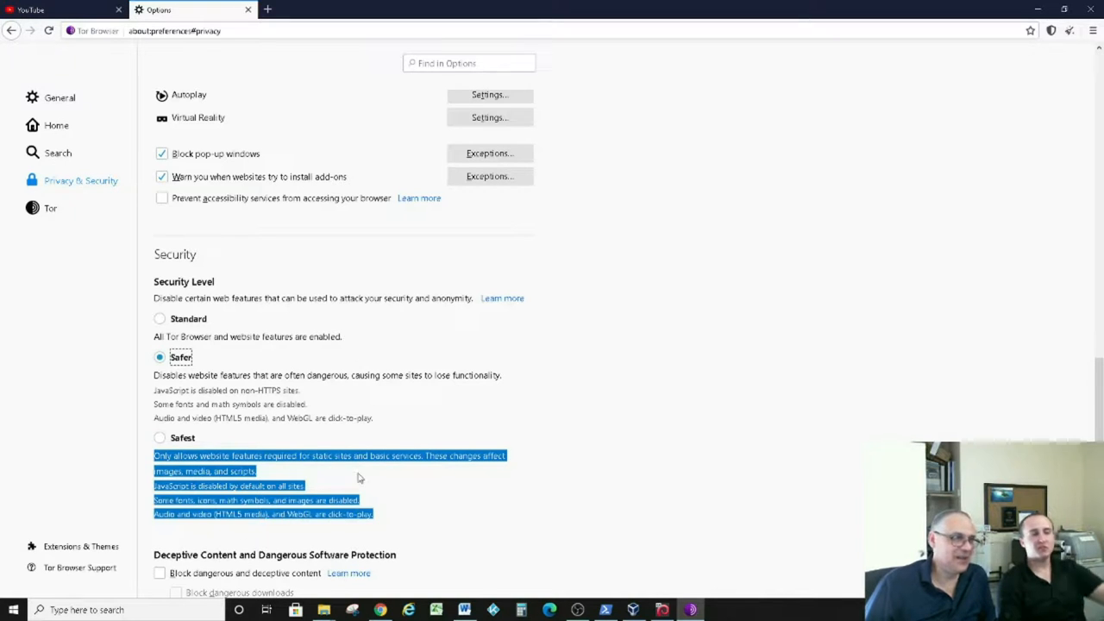
pyautogui.moveTo(294, 481)
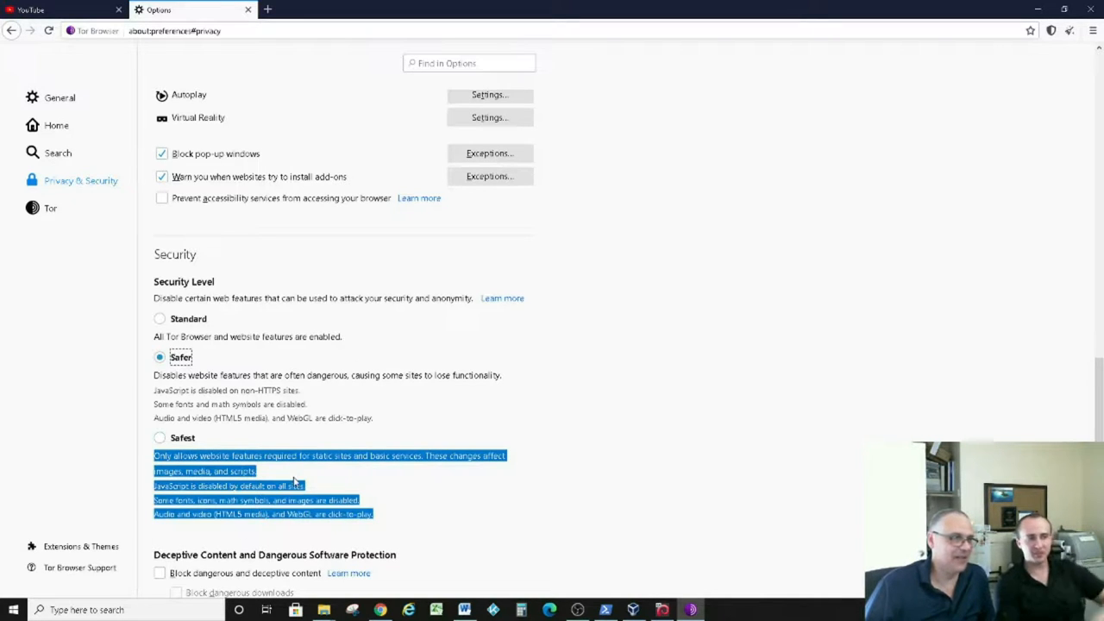
pyautogui.click(159, 318)
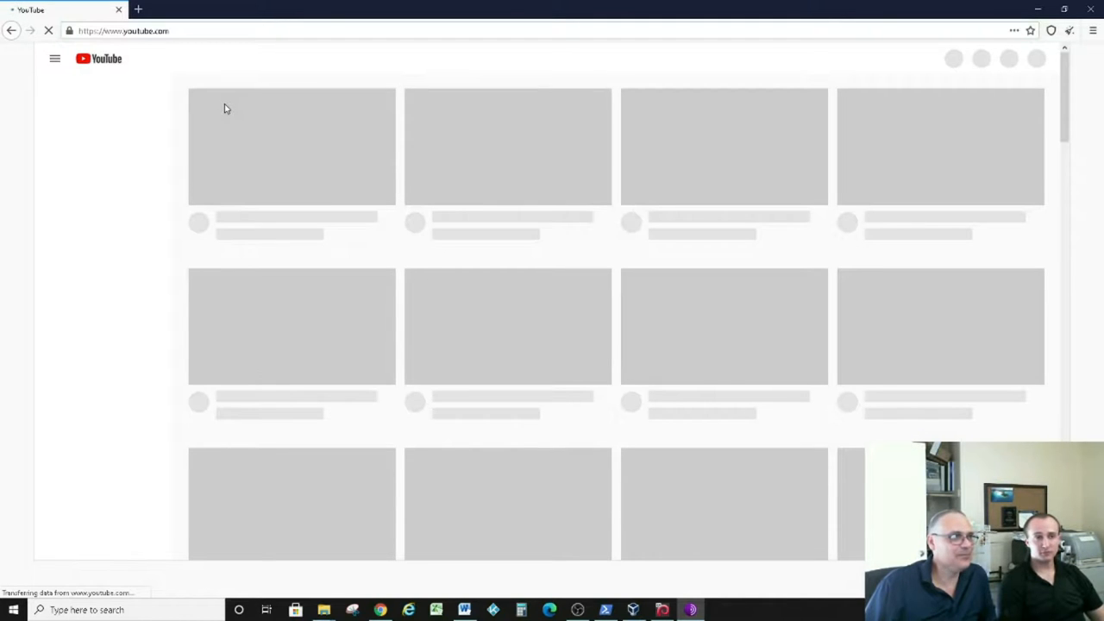
pyautogui.moveTo(14, 19)
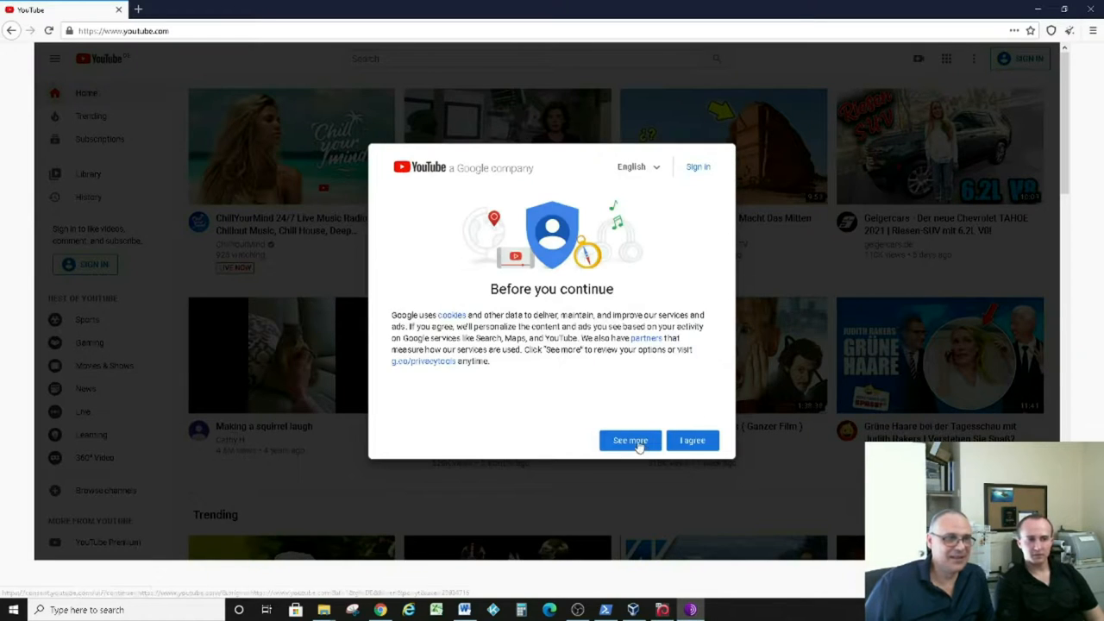
# - Dismiss YouTube's 'Before you continue' consent notice and scroll the loaded home page
pyautogui.click(693, 440)
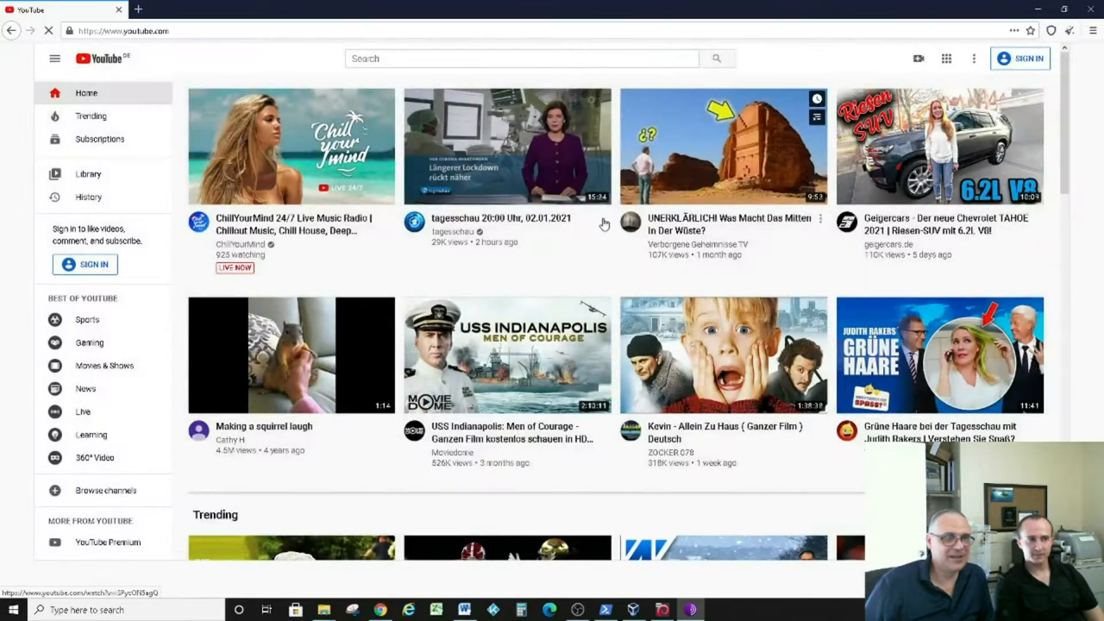
pyautogui.scroll(-3)
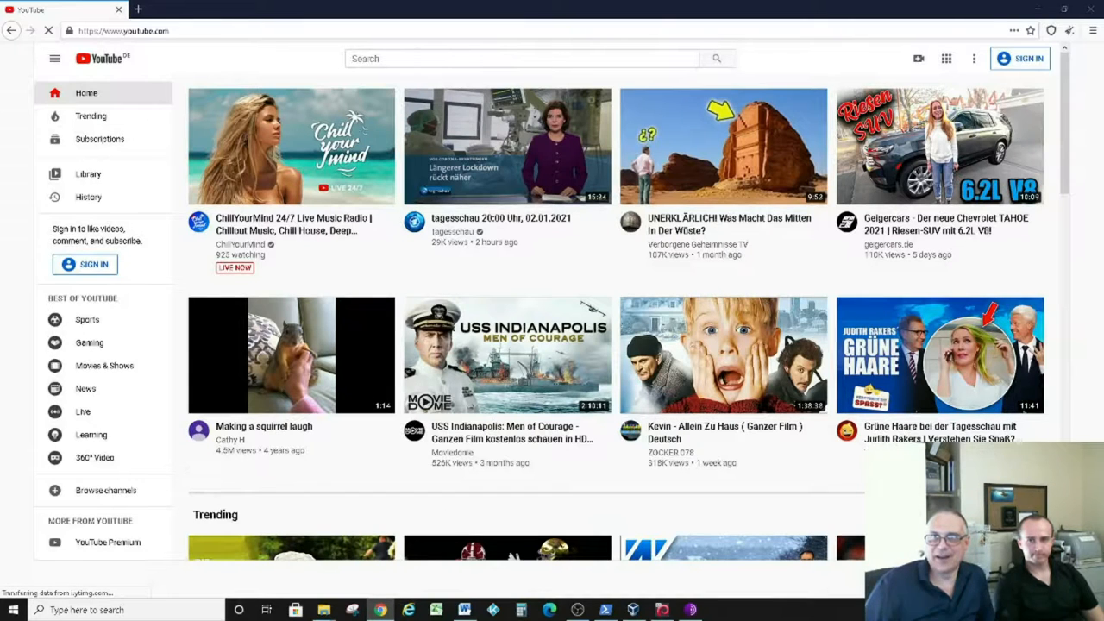
# - Switch to Google Chrome and view recent search suggestions in a new tab
pyautogui.click(138, 10)
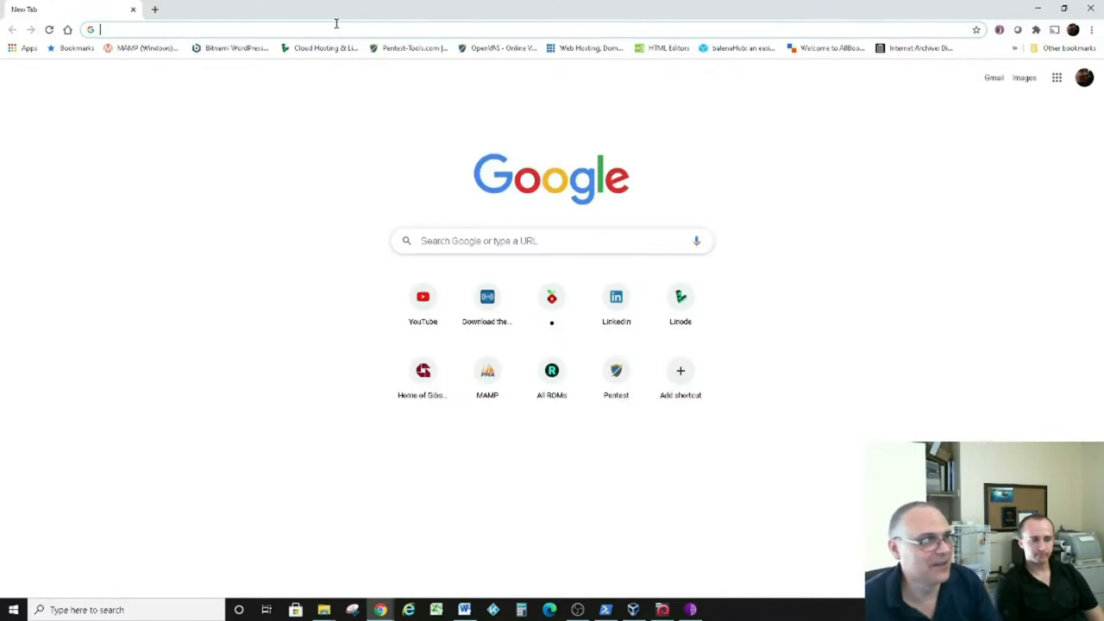
pyautogui.click(258, 30)
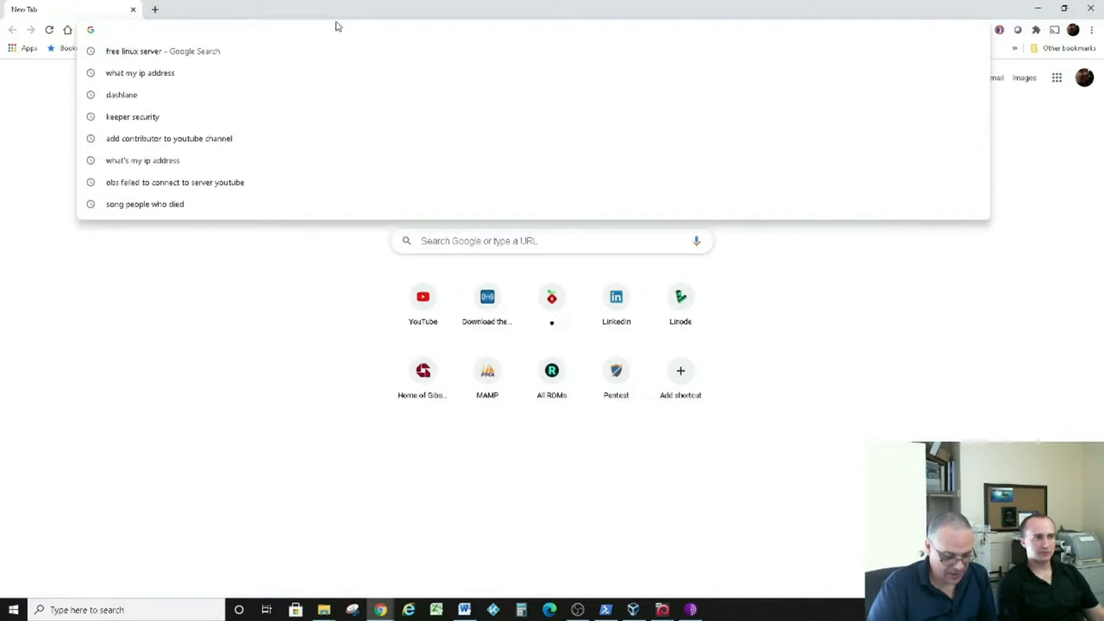
pyautogui.click(423, 296)
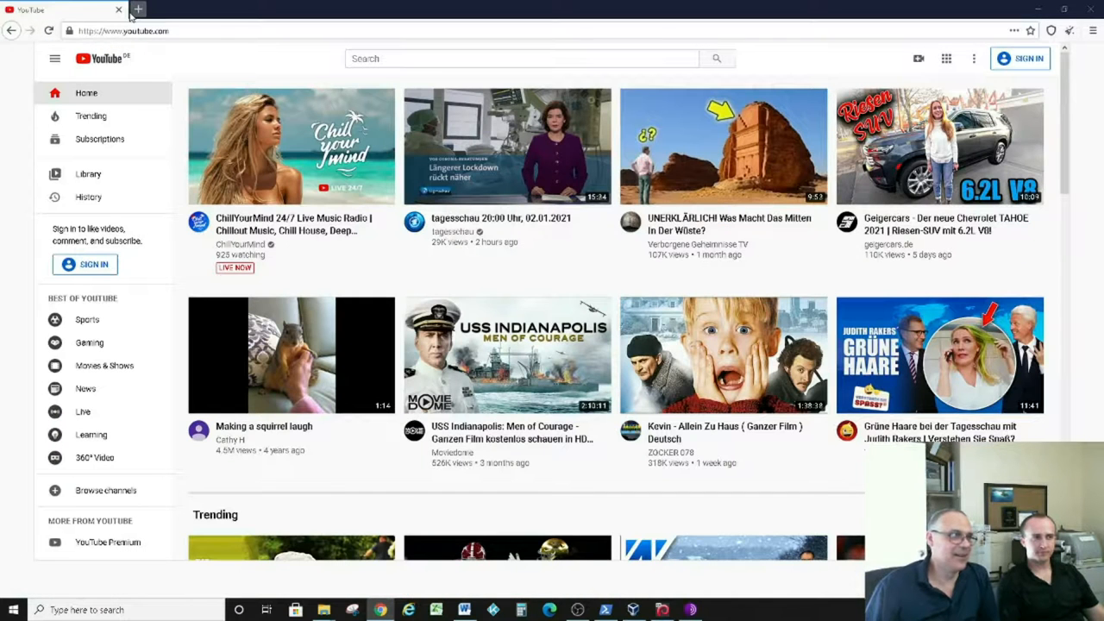
pyautogui.moveTo(118, 9)
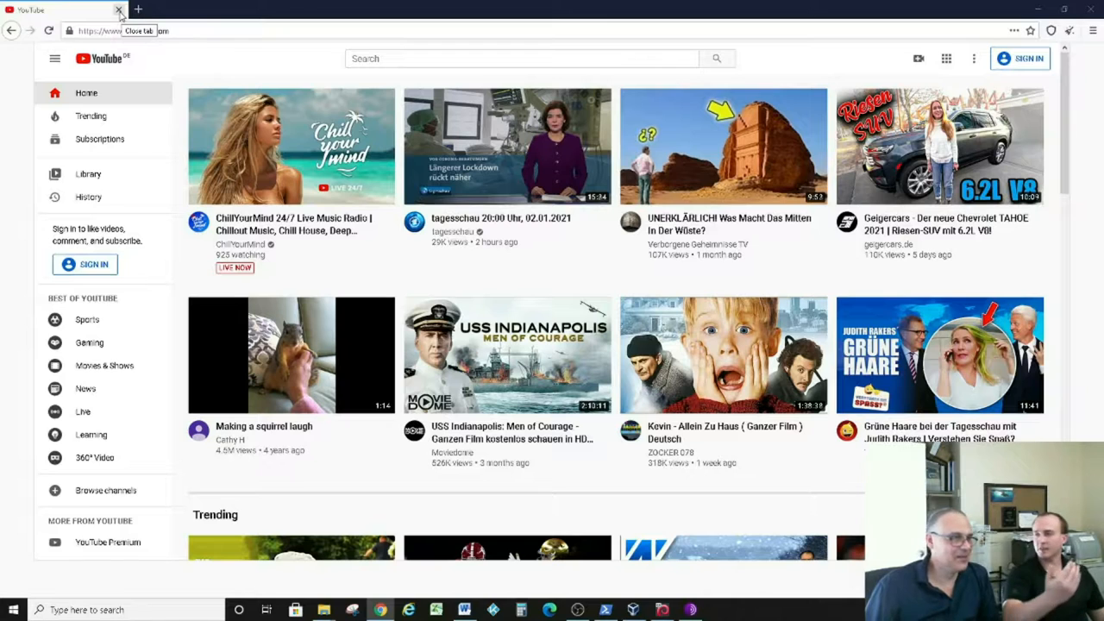
pyautogui.moveTo(137, 9)
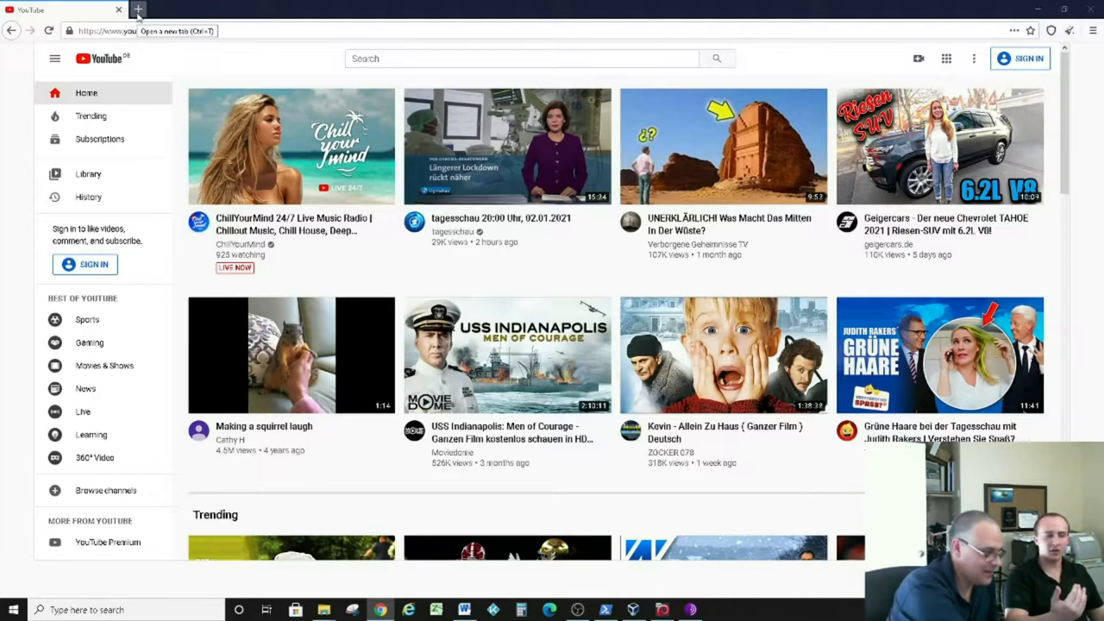